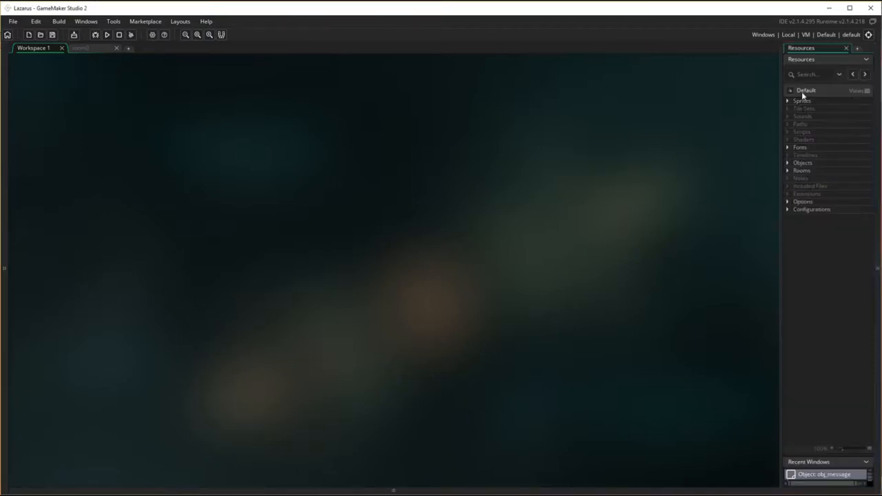
Create sprite spr_title and import Title.gif into it as the Lazarus title logo.
right_click(802, 101)
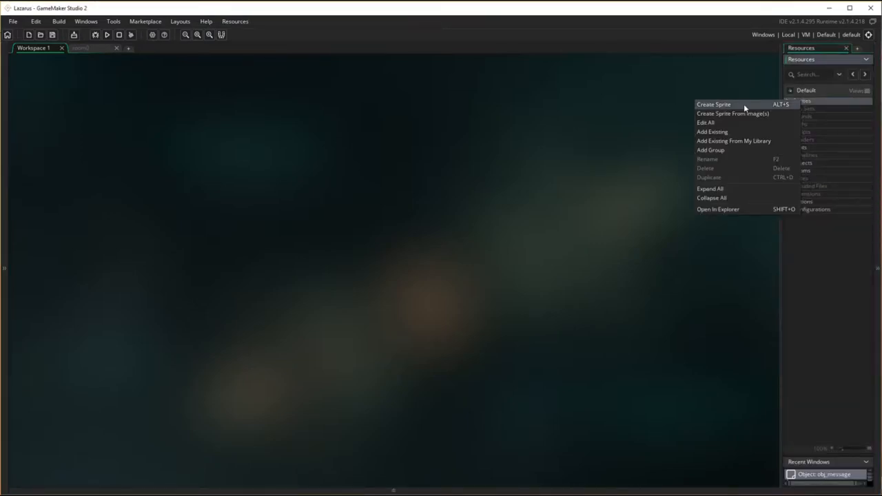
left_click(715, 105)
type("s")
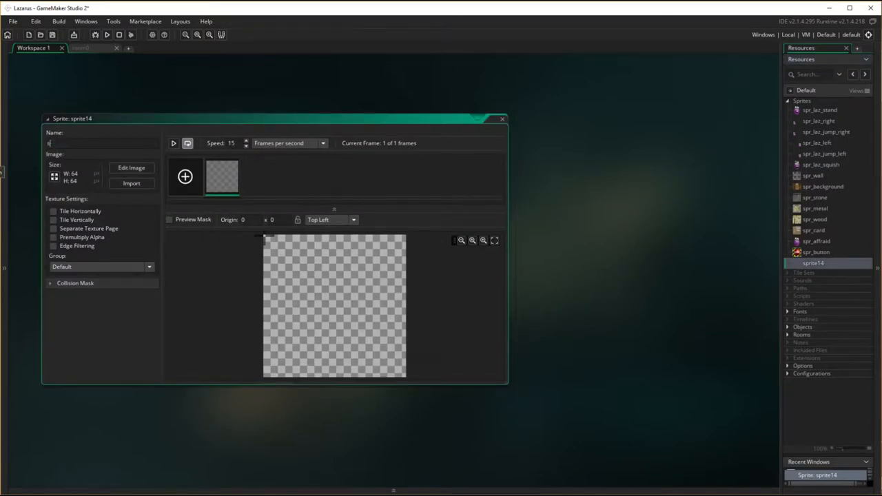
type("pr_")
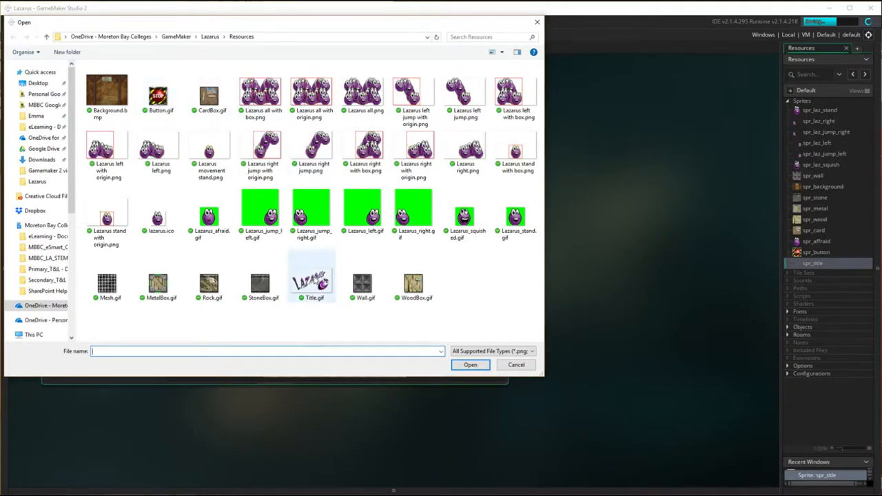
left_click(471, 364)
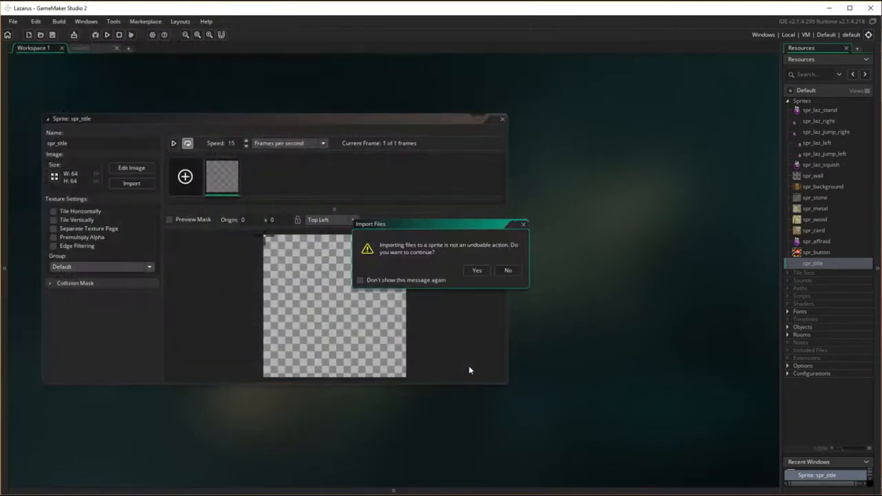
left_click(477, 270)
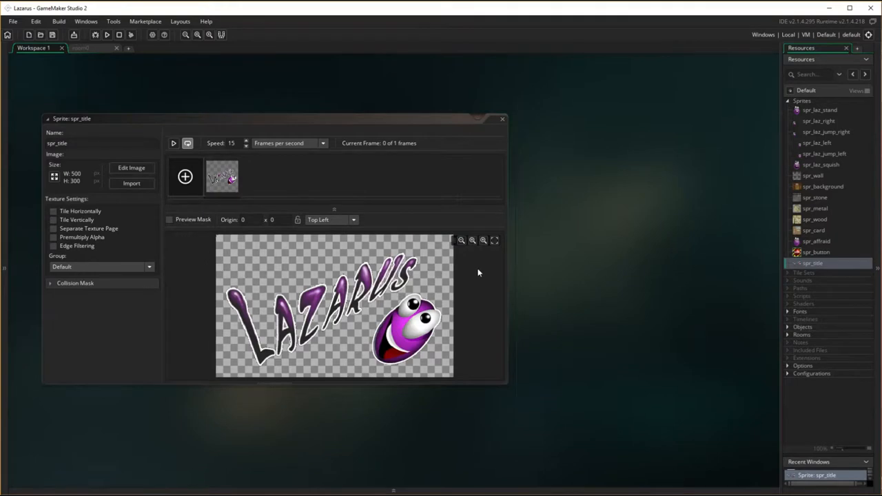
mouse_move(317, 293)
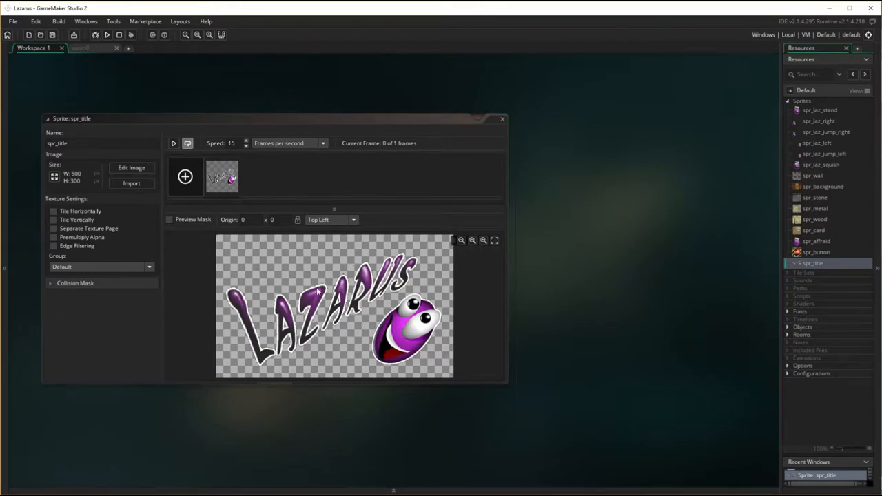
mouse_move(113, 199)
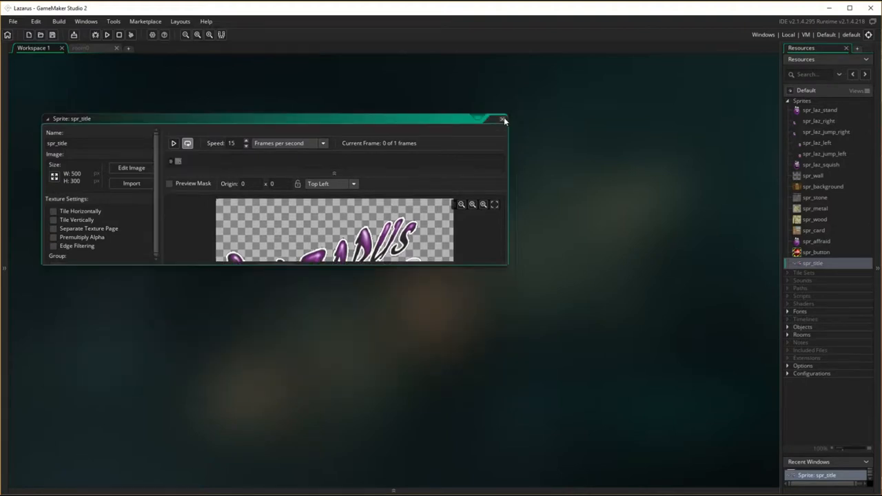
left_click(501, 118)
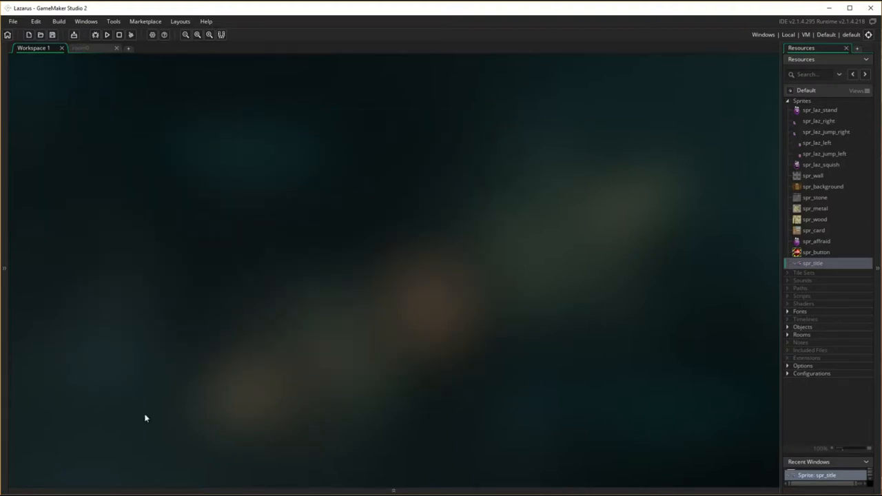
mouse_move(808, 108)
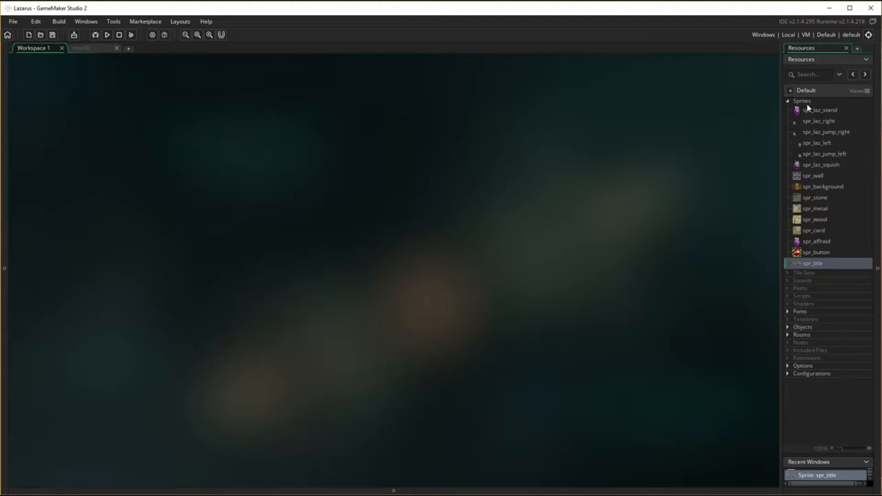
Create a new object named obj_title and assign the spr_title sprite to it.
left_click(789, 101)
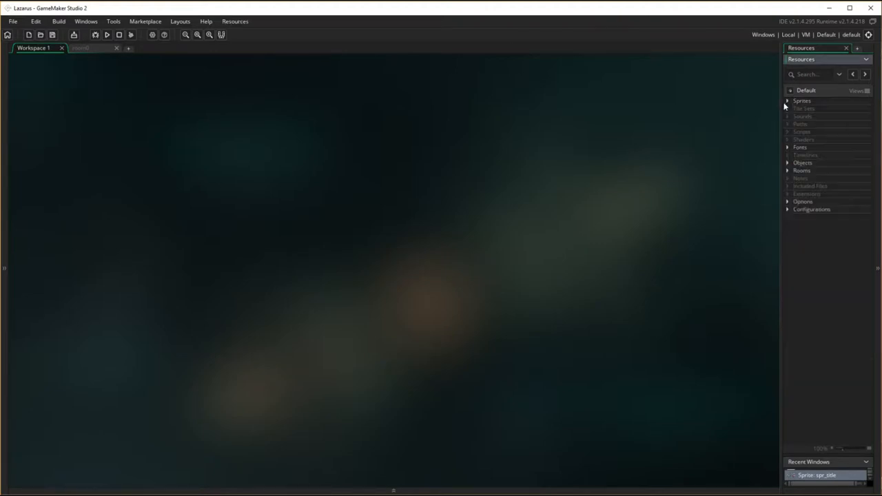
left_click(787, 163)
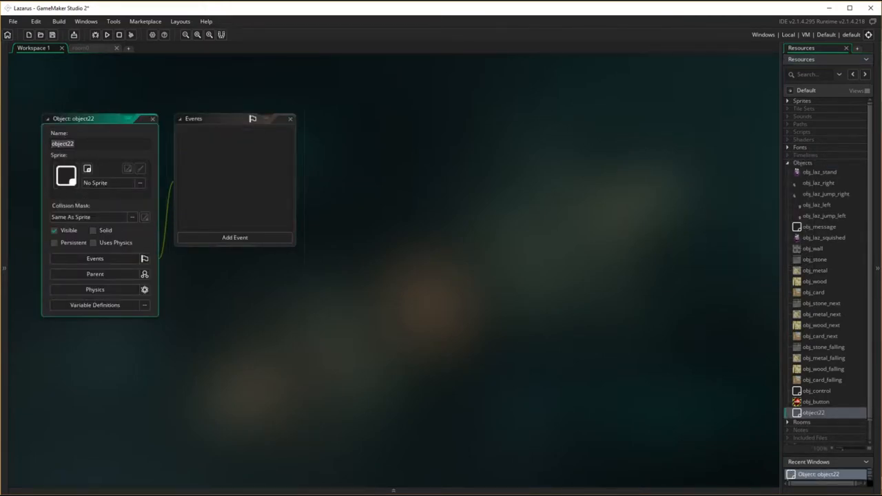
type("obj")
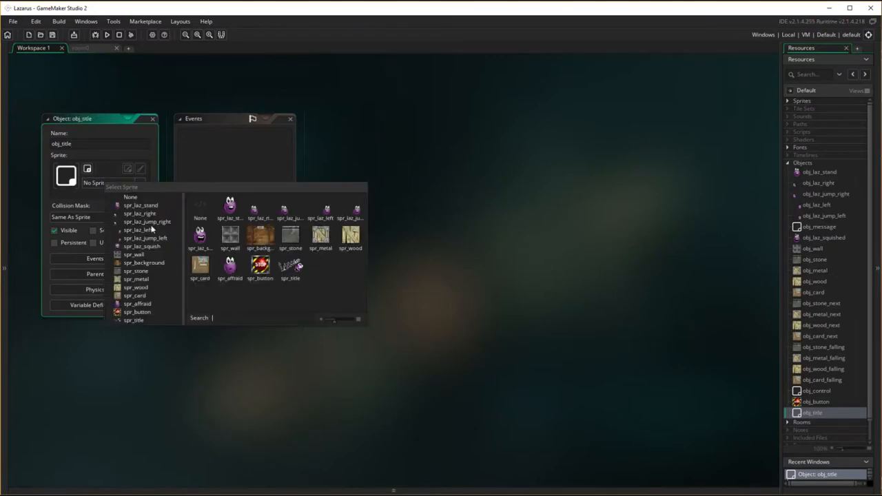
left_click(290, 273)
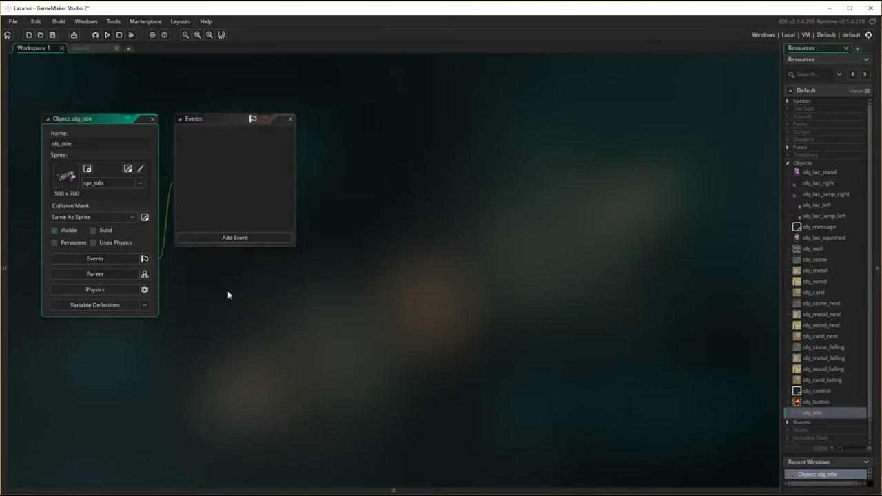
mouse_move(160, 276)
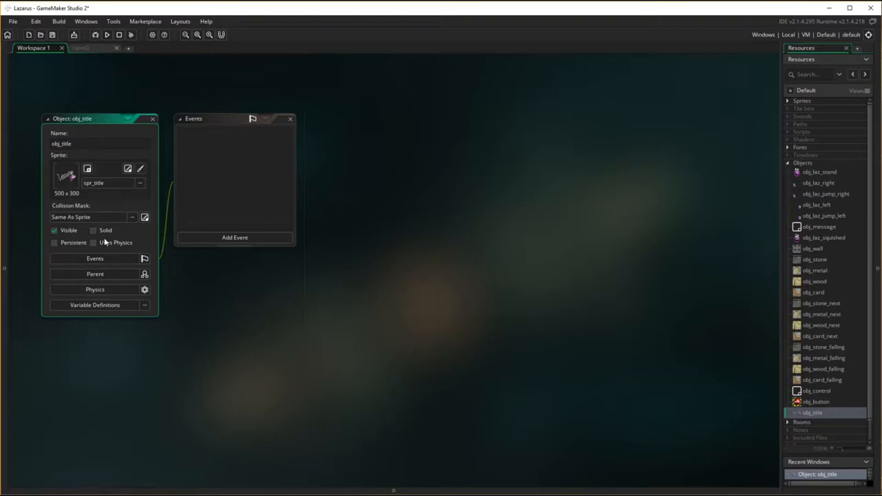
Add a Create event with Set Alarm Countdown, Alarm 0 and Countdown 5.
left_click(235, 237)
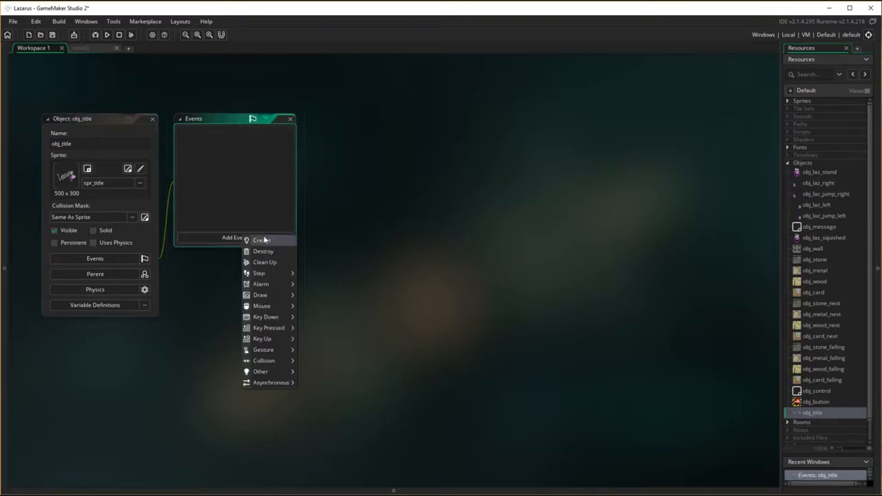
left_click(262, 240)
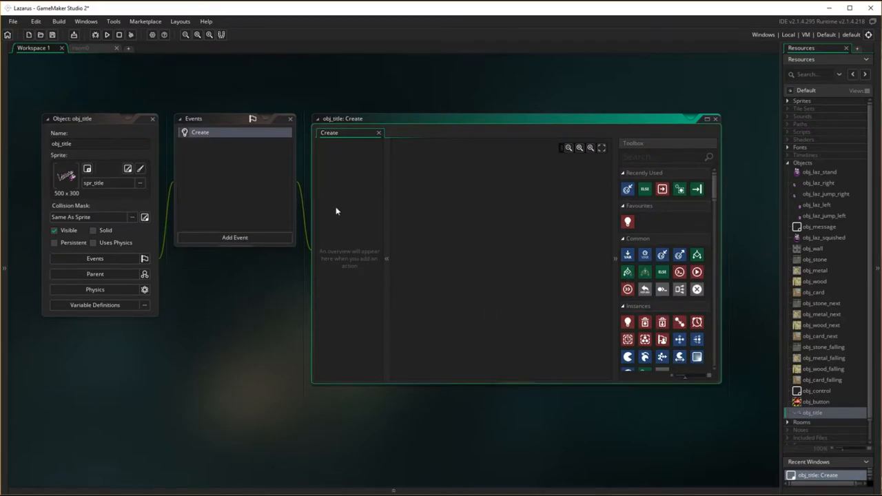
mouse_move(656, 149)
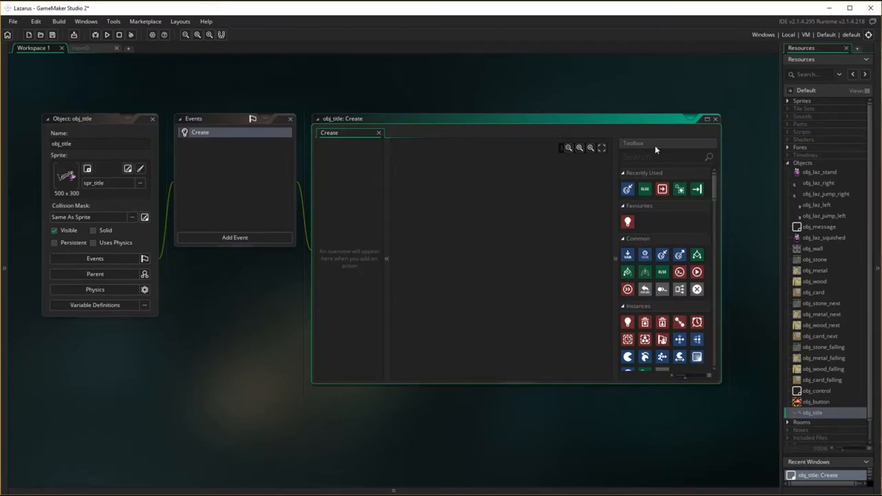
type("alarm")
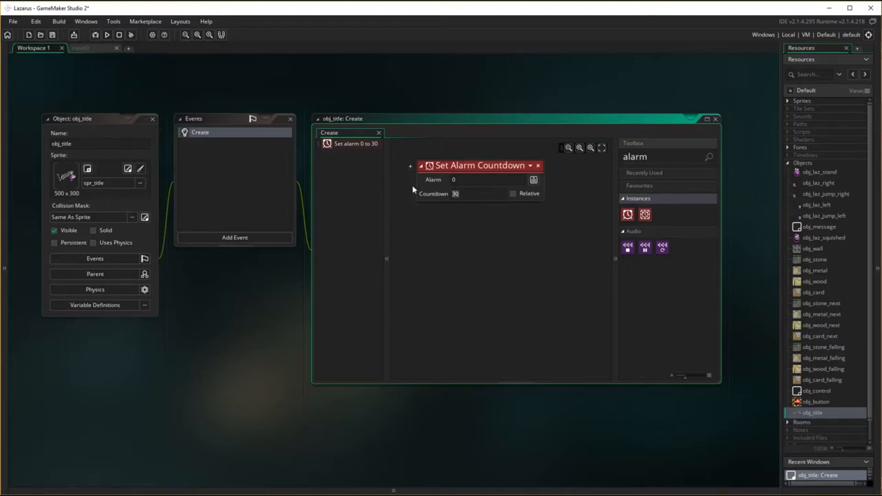
type("5")
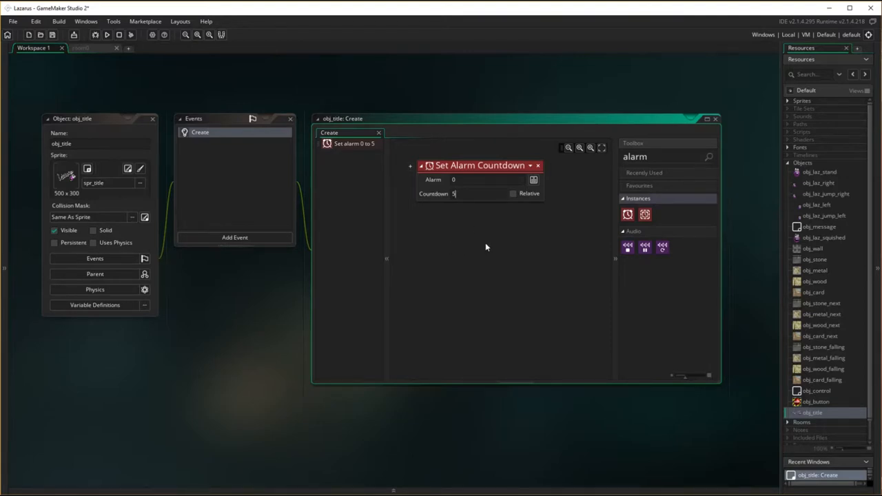
mouse_move(531, 256)
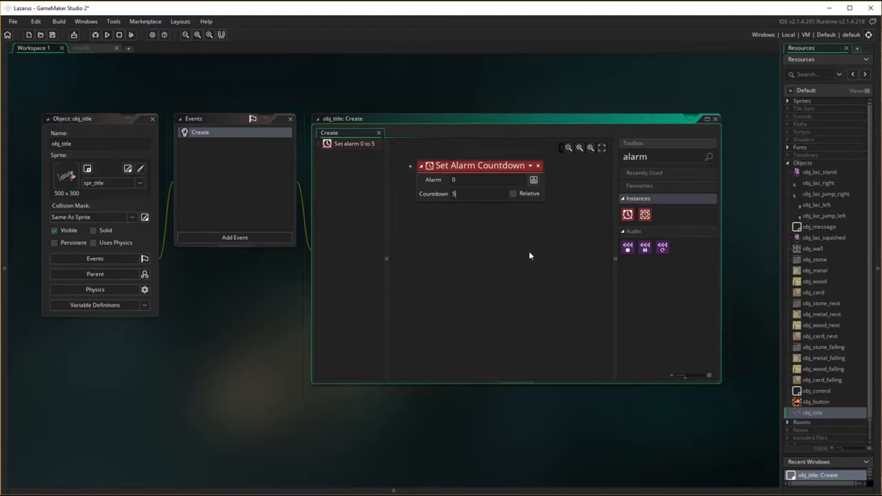
left_click(234, 237)
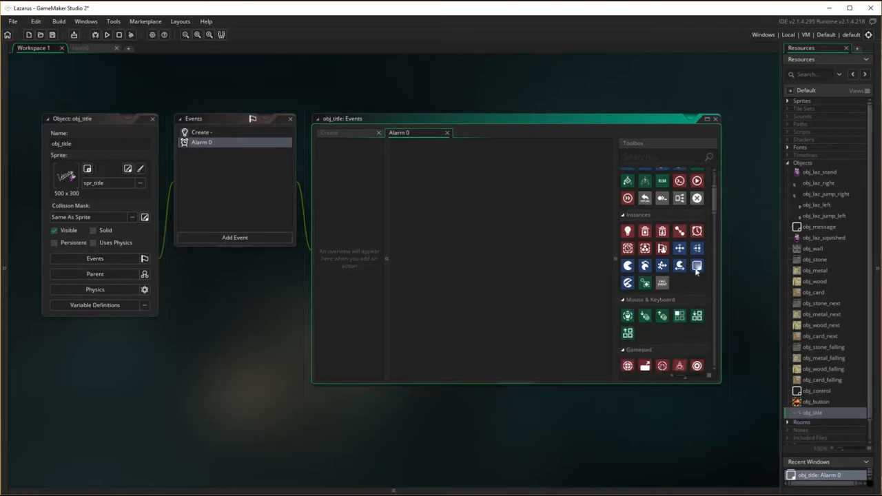
Put a Go To Next Room action in obj_title's Alarm 0 event.
left_click(662, 157)
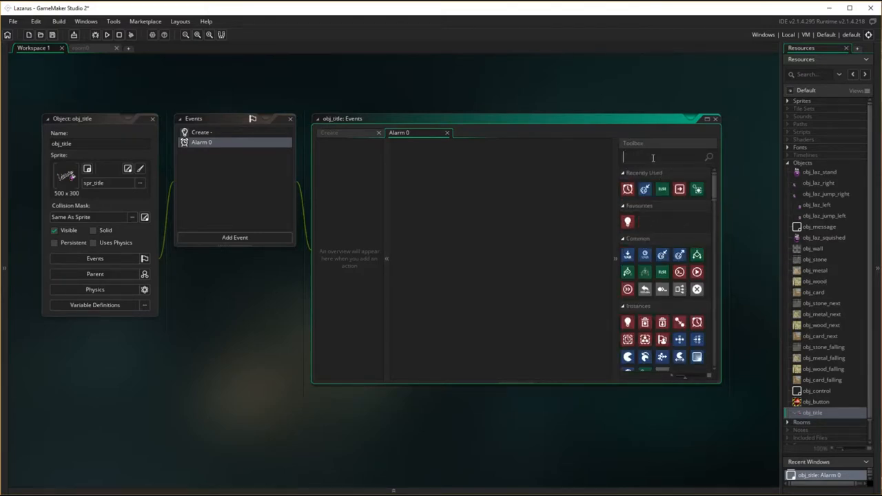
type("room")
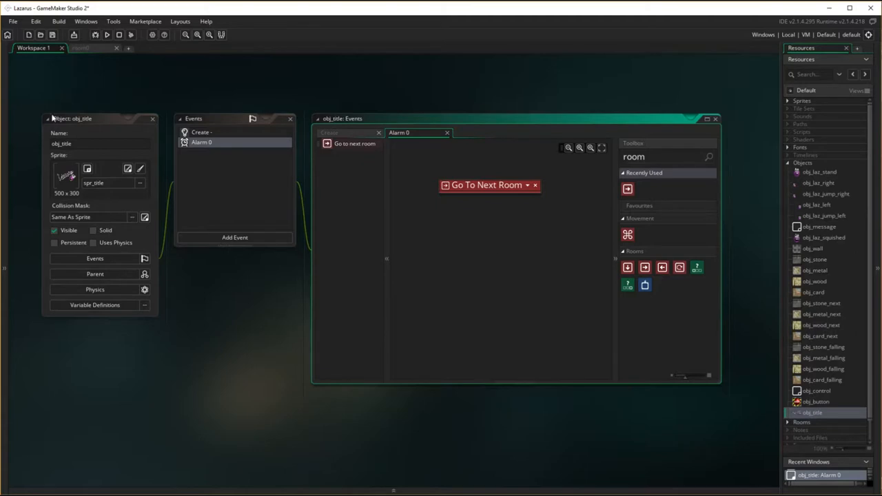
mouse_move(773, 388)
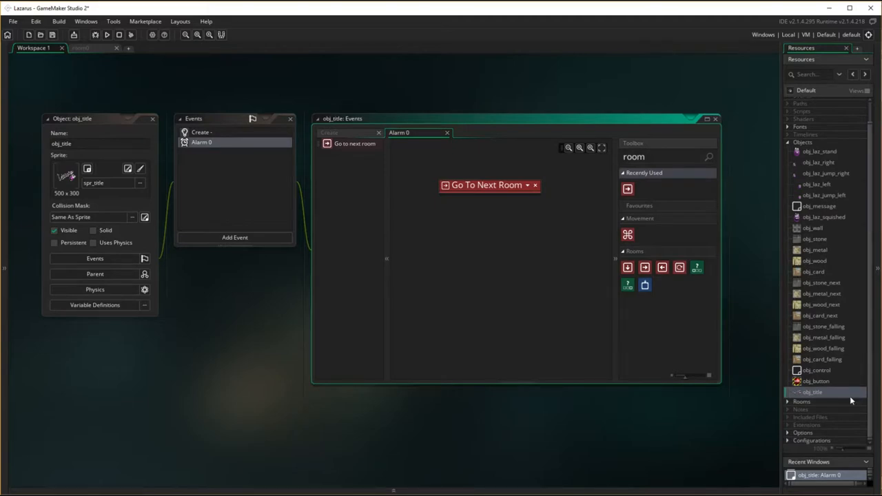
mouse_move(484, 295)
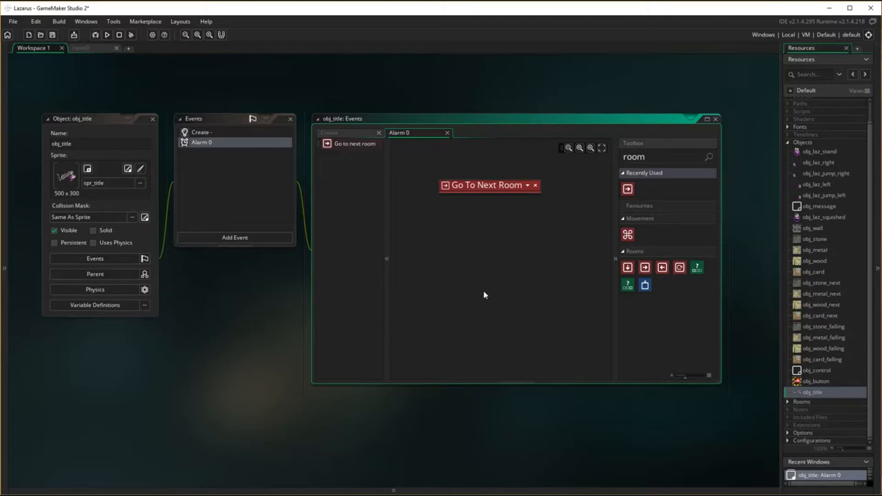
mouse_move(567, 315)
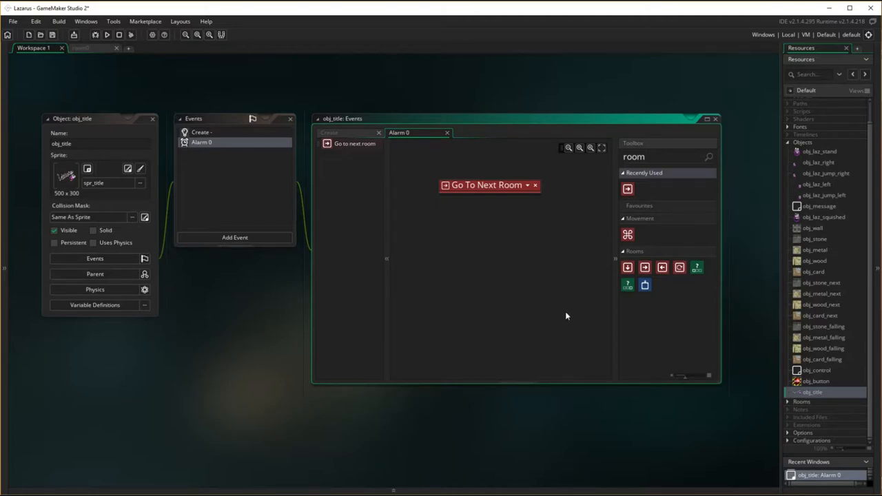
mouse_move(792, 407)
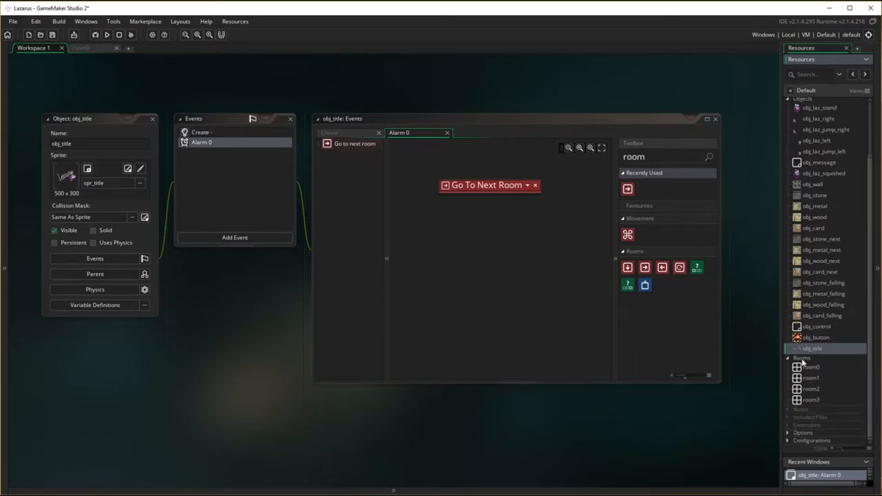
Create a new room, delete the stray room_title, then duplicate room0 instead.
right_click(813, 359)
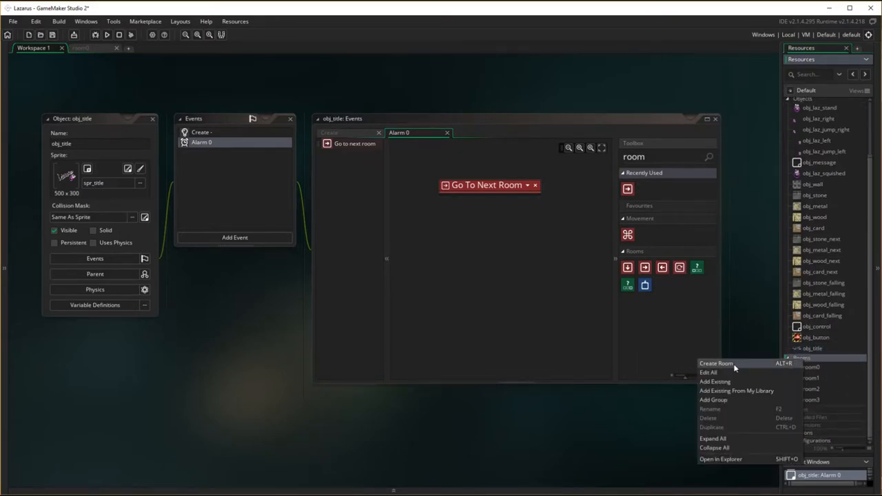
left_click(716, 364)
type("room_title")
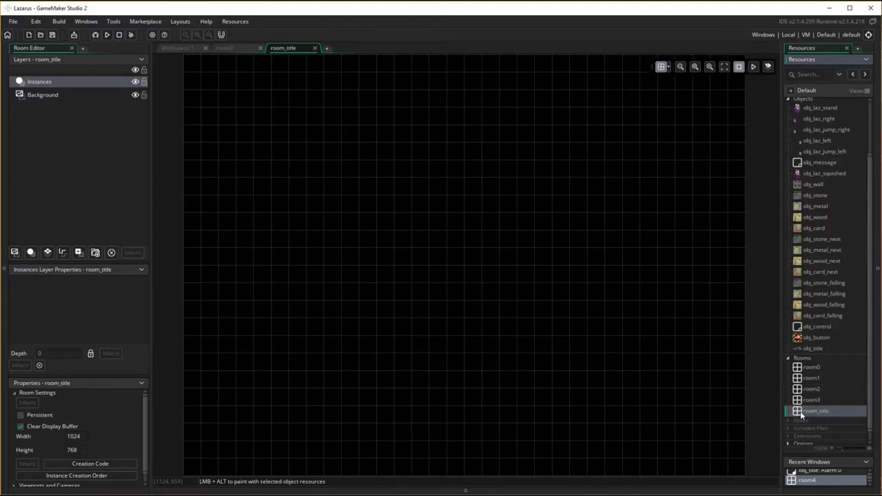
right_click(816, 411)
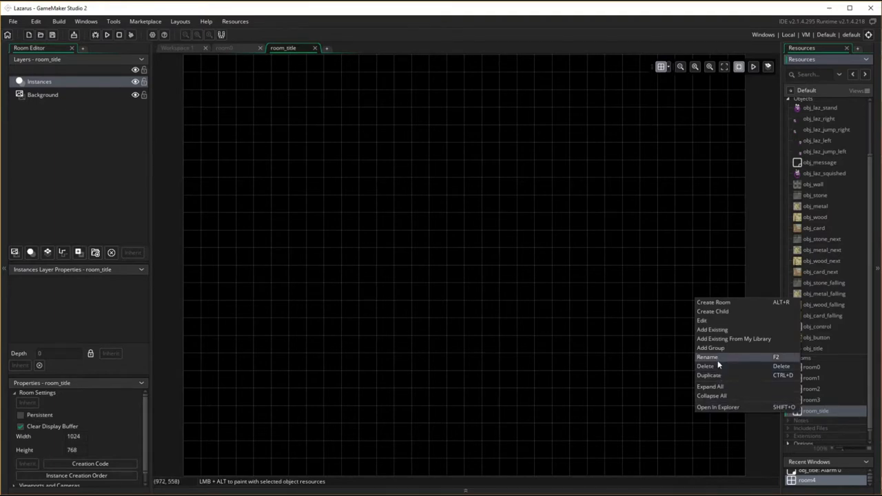
left_click(706, 367)
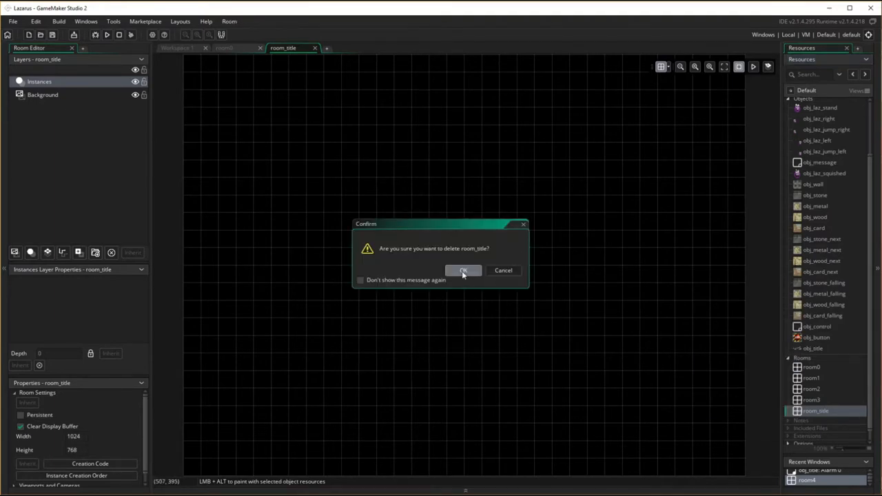
left_click(463, 271)
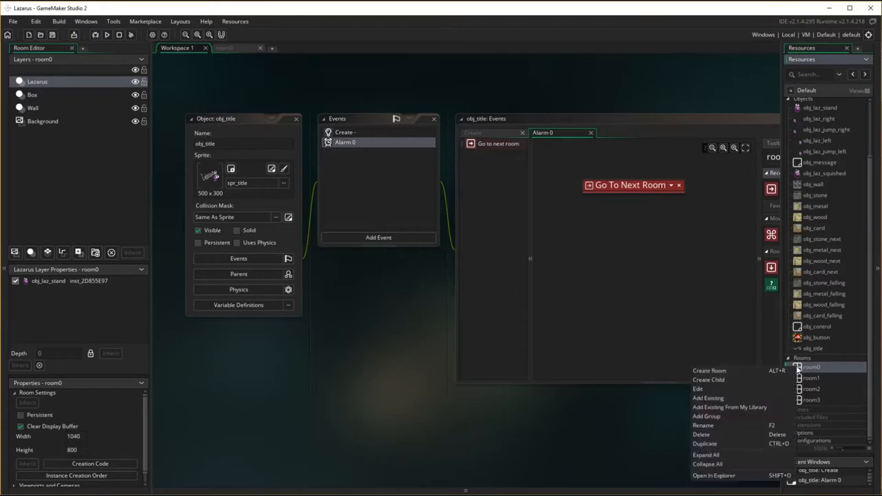
mouse_move(723, 436)
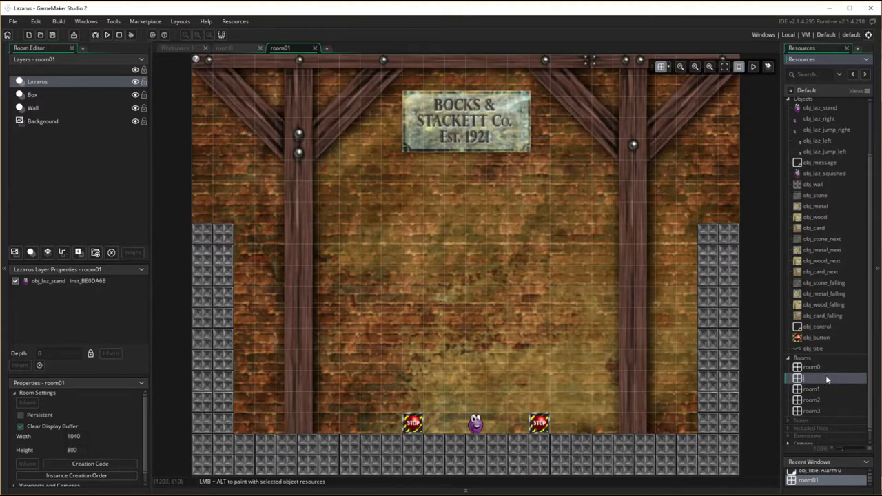
Rename the copy to room_title and remove the Lazarus and button instances from it.
double_click(811, 377)
type("room_title")
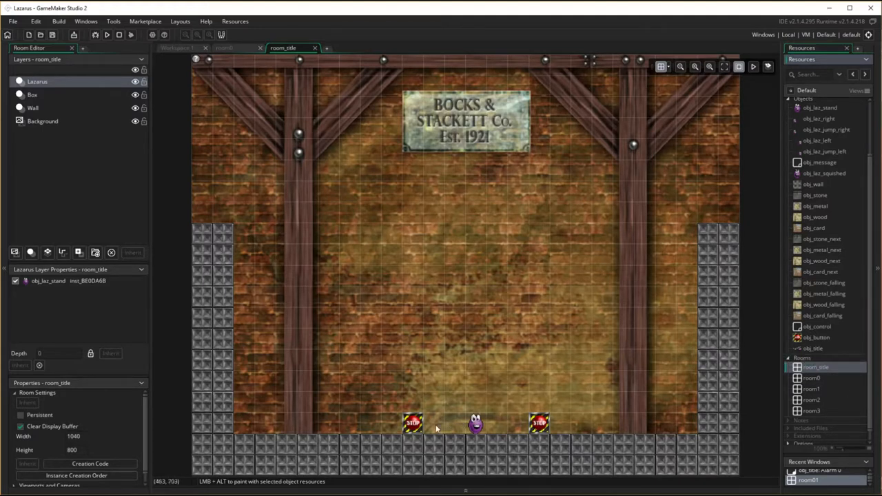
left_click(475, 424)
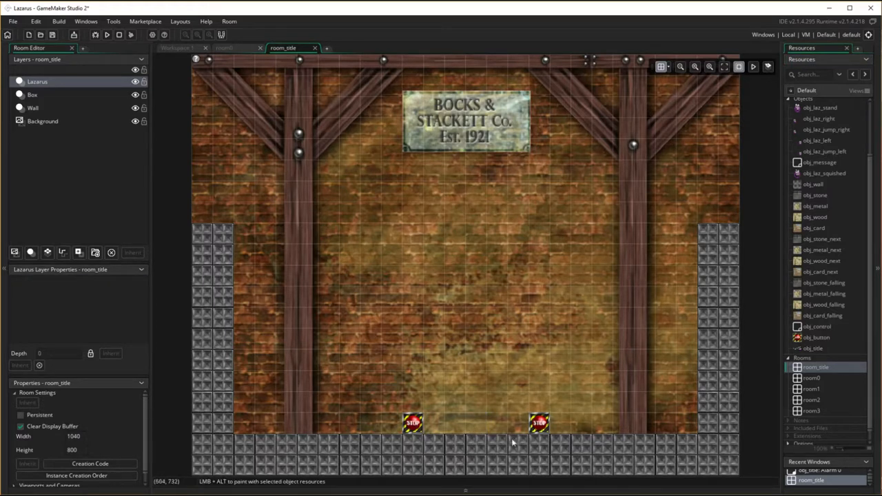
left_click(34, 107)
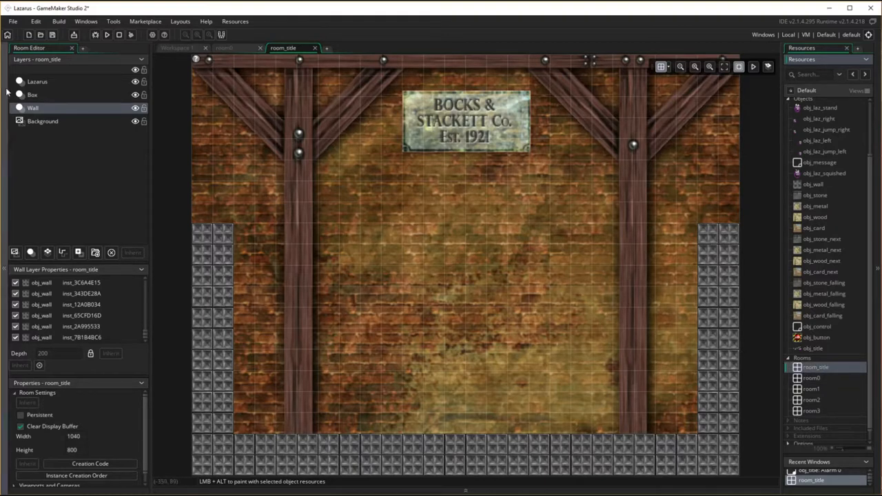
mouse_move(814, 356)
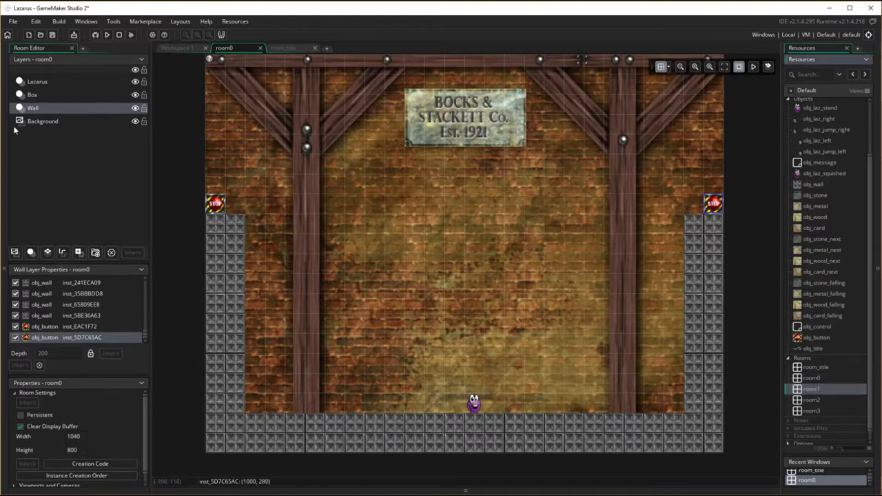
In room1, room2 and room3, move the obj_button instances onto the wall column tops.
left_click(333, 47)
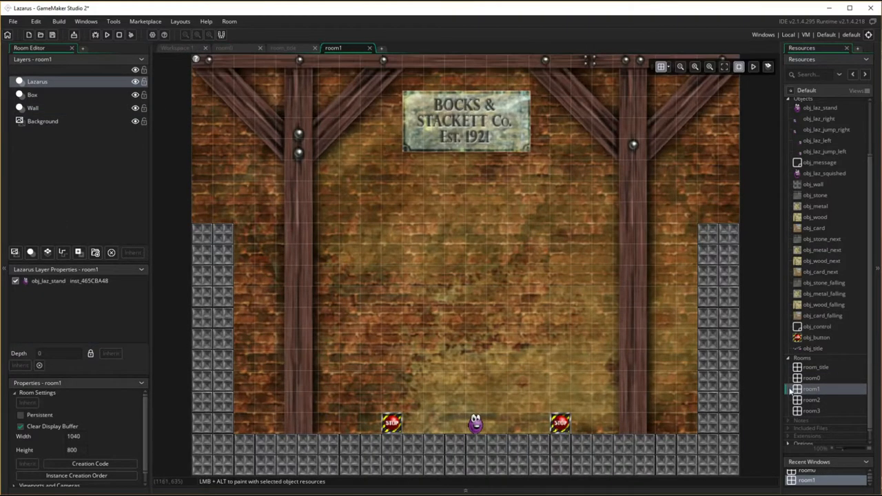
mouse_move(395, 433)
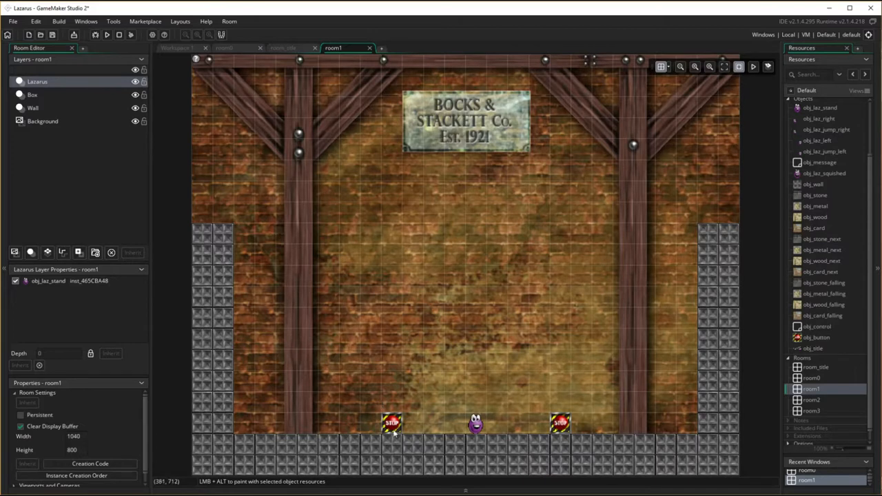
left_click(33, 108)
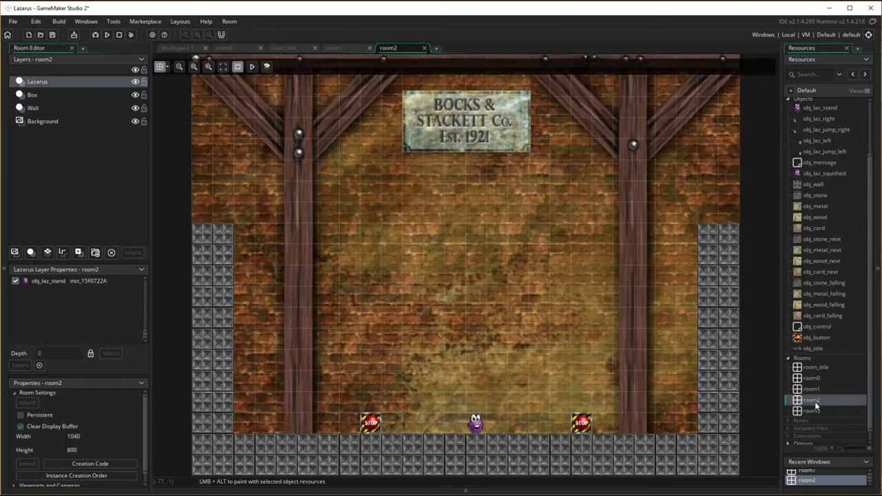
left_click(34, 108)
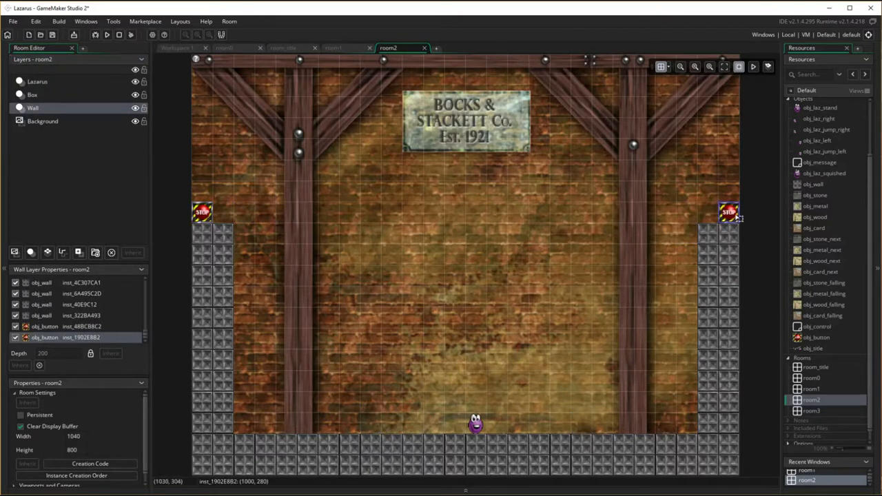
left_click(810, 411)
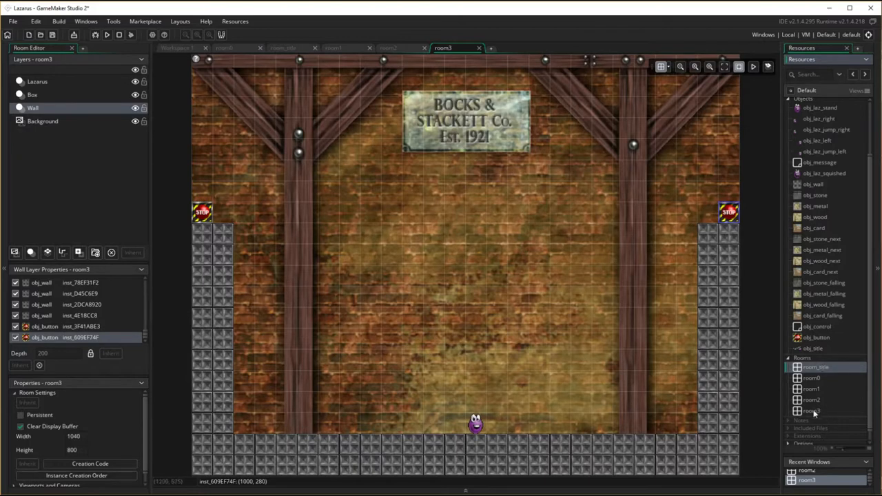
mouse_move(610, 468)
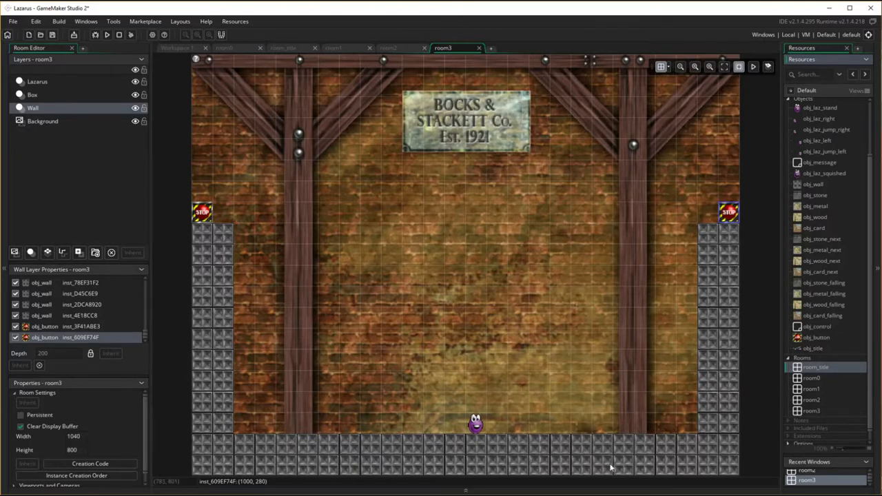
mouse_move(416, 268)
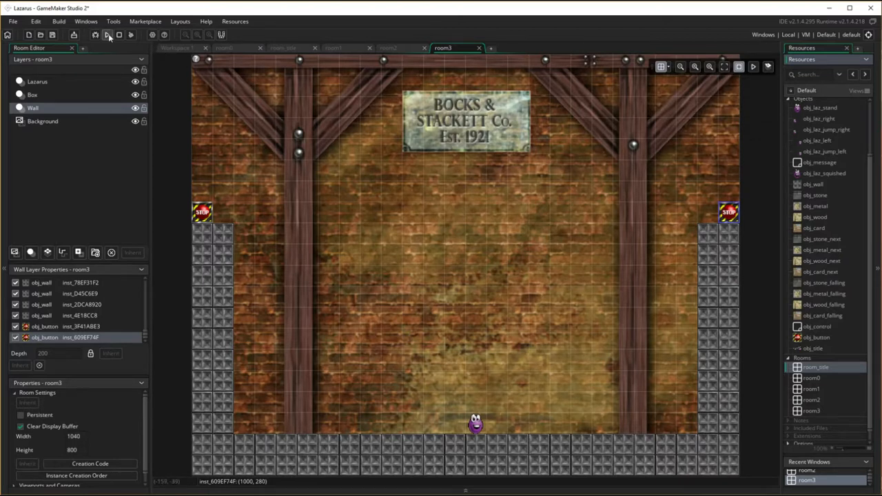
Run the Lazarus project to test the title room.
left_click(108, 34)
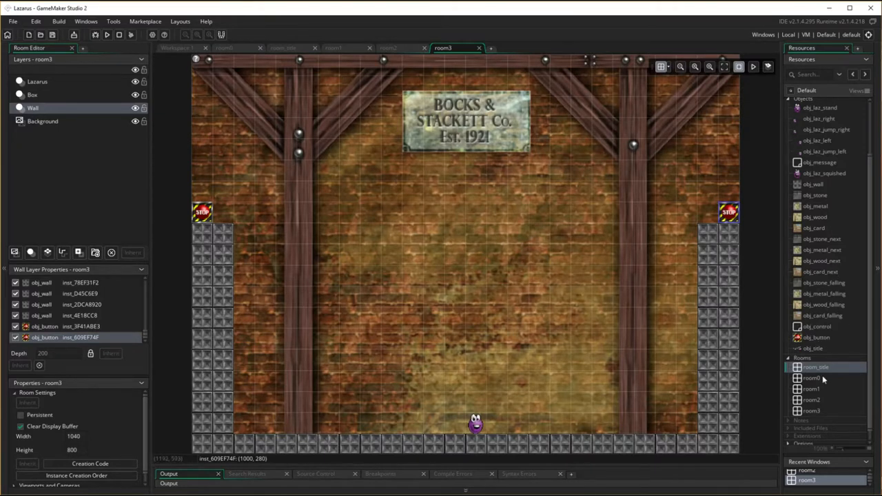
mouse_move(836, 306)
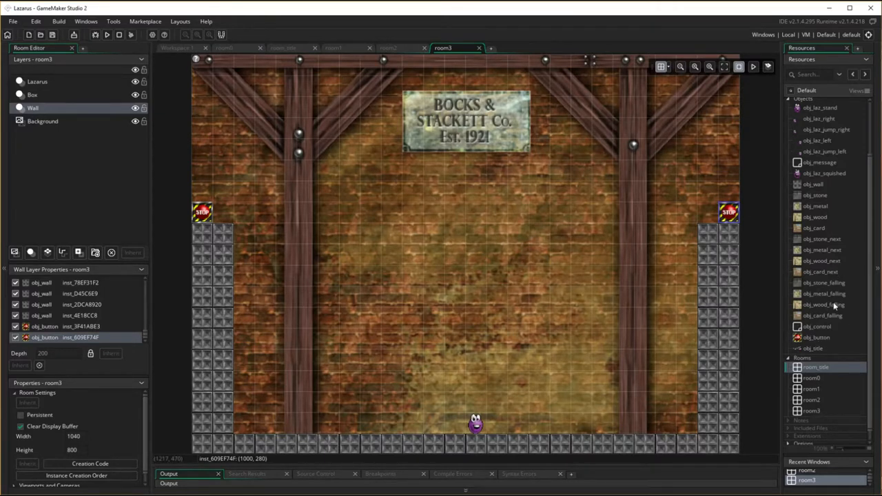
mouse_move(784, 206)
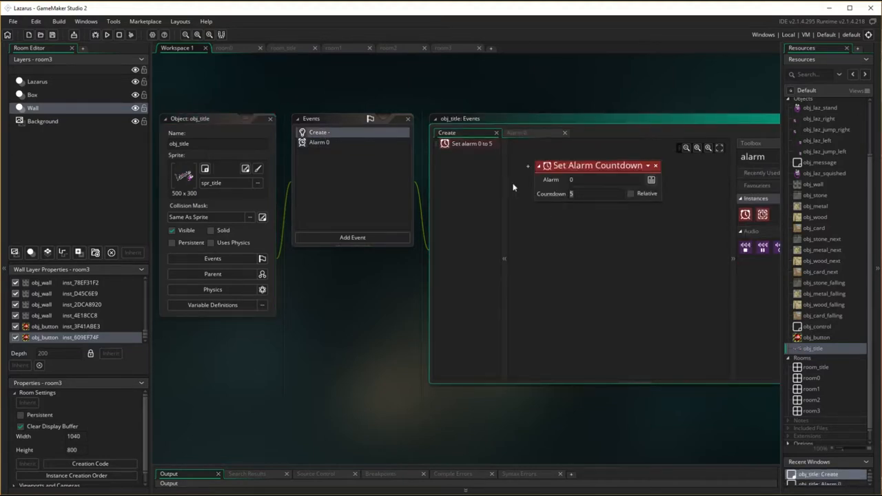
Change the alarm 0 countdown to 60 and run the game again to test.
type("60")
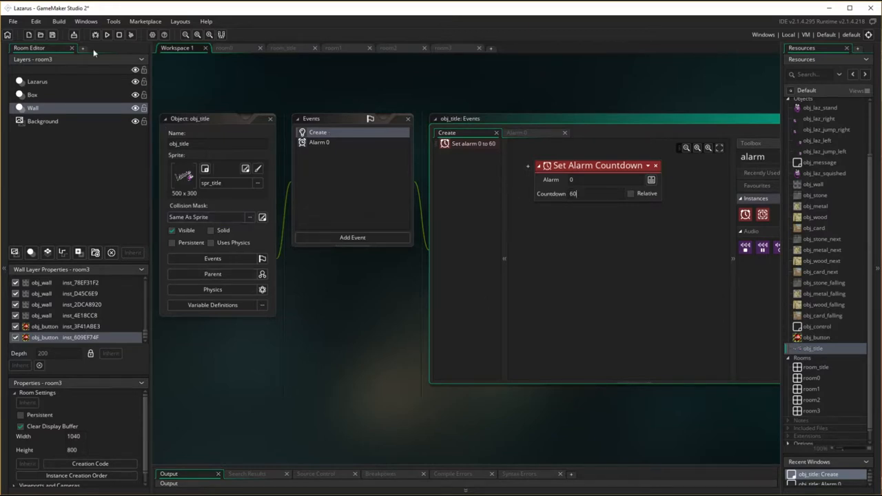
left_click(105, 35)
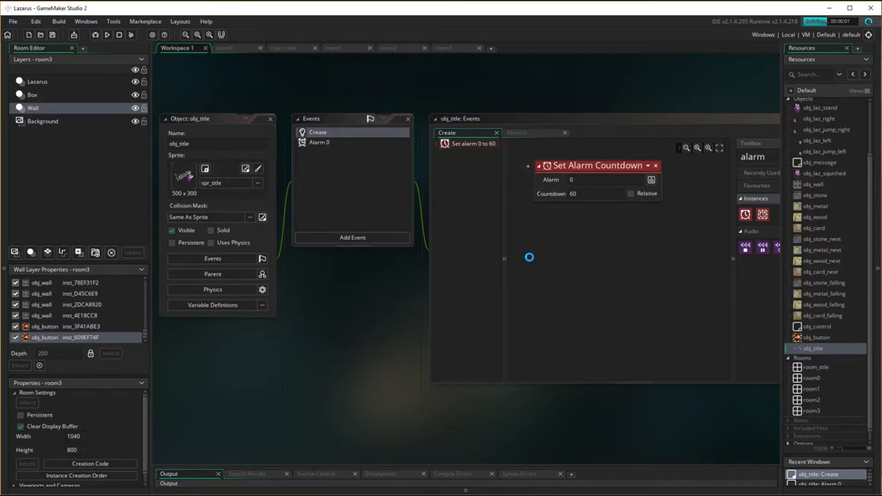
left_click(106, 35)
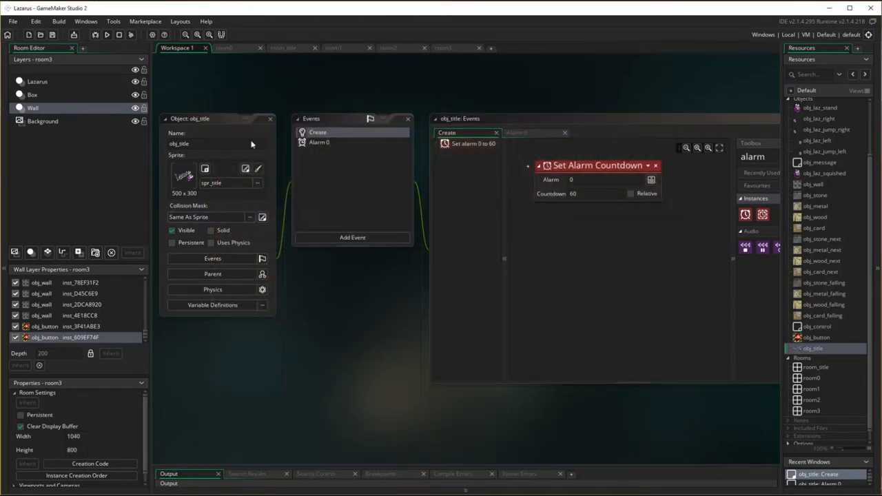
mouse_move(444, 353)
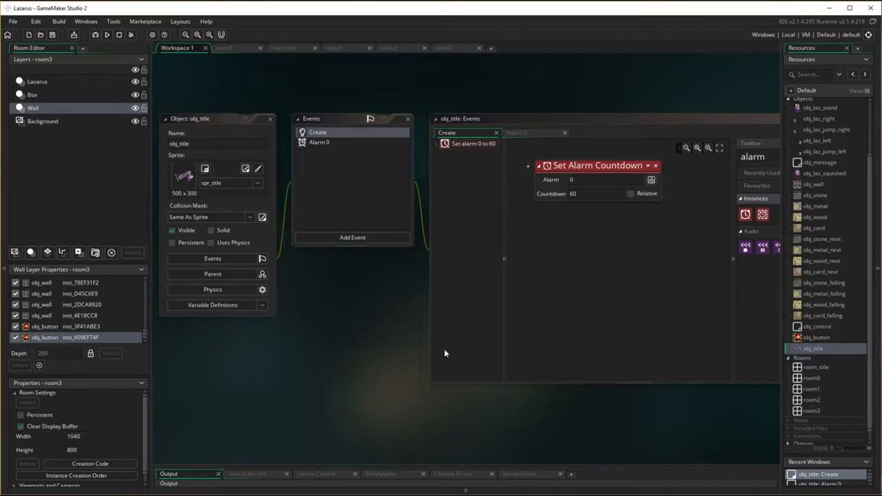
mouse_move(414, 388)
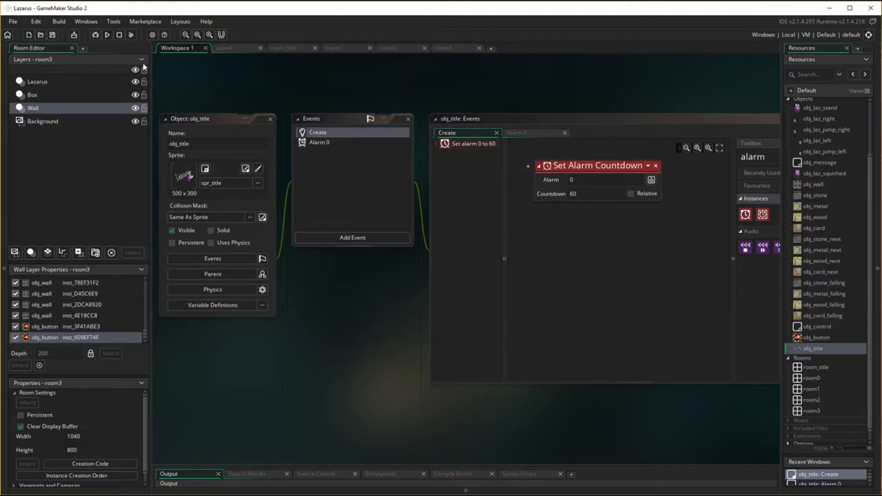
mouse_move(168, 315)
type("obj_free")
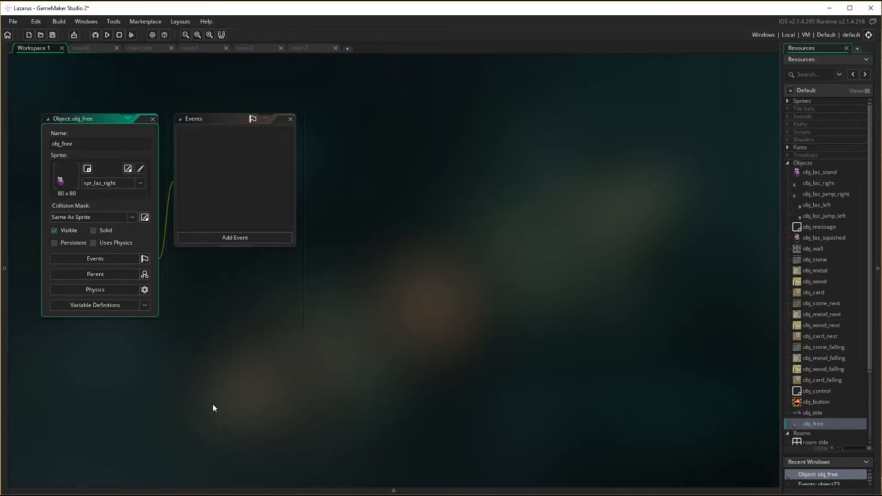
mouse_move(88, 182)
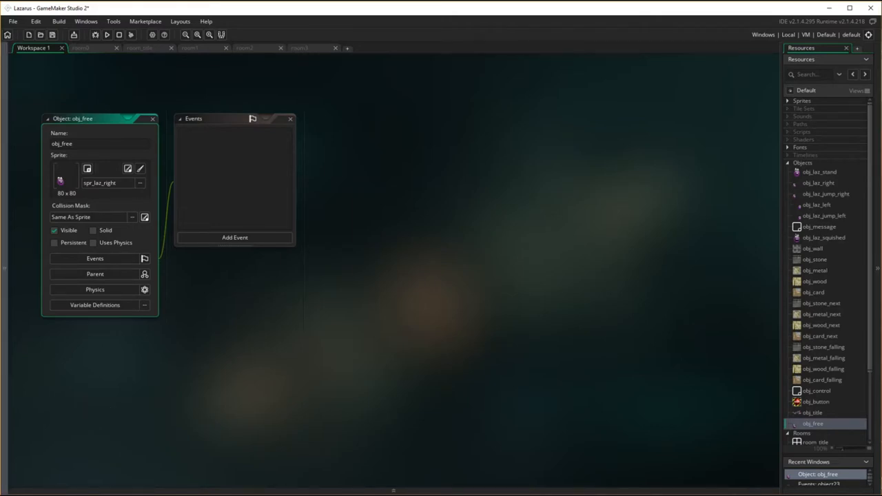
Add an Animation End event with Jump To Point x 40, y 0, both relative.
left_click(235, 238)
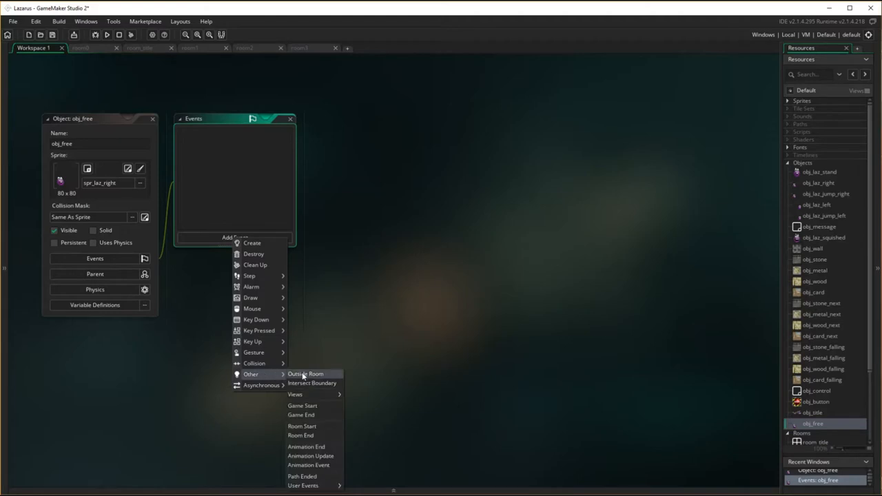
left_click(306, 446)
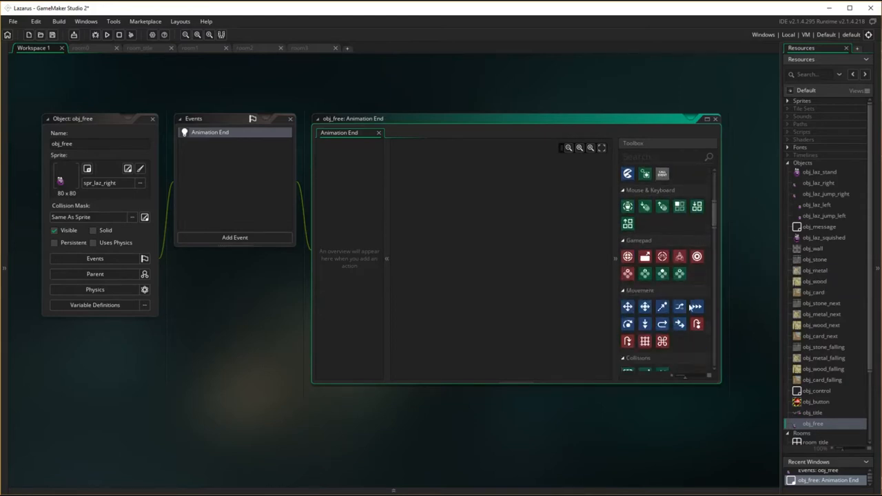
mouse_move(678, 324)
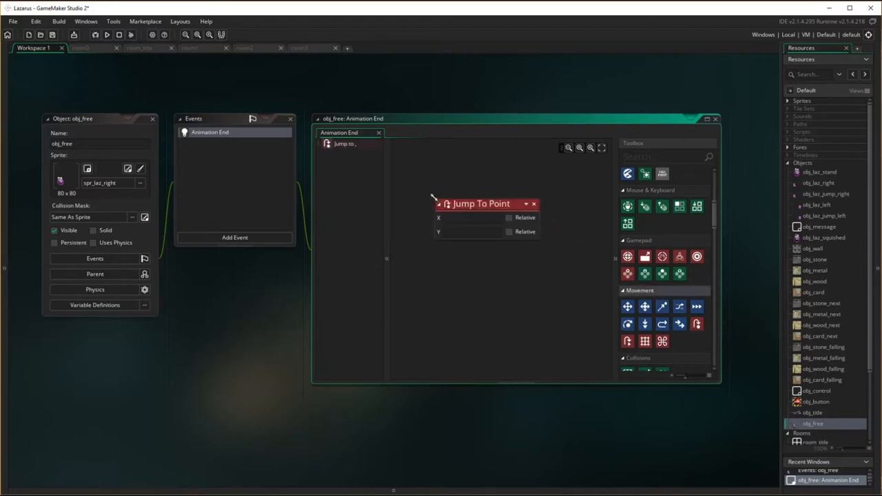
type("40")
type("0")
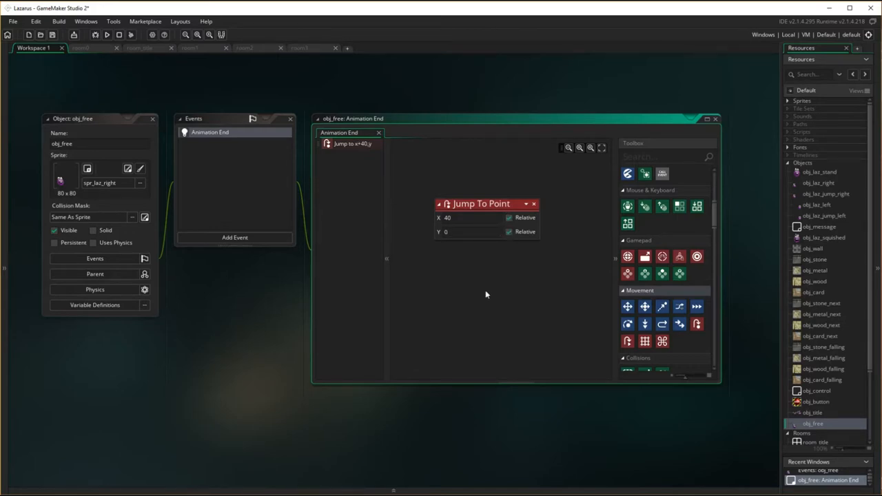
mouse_move(290, 137)
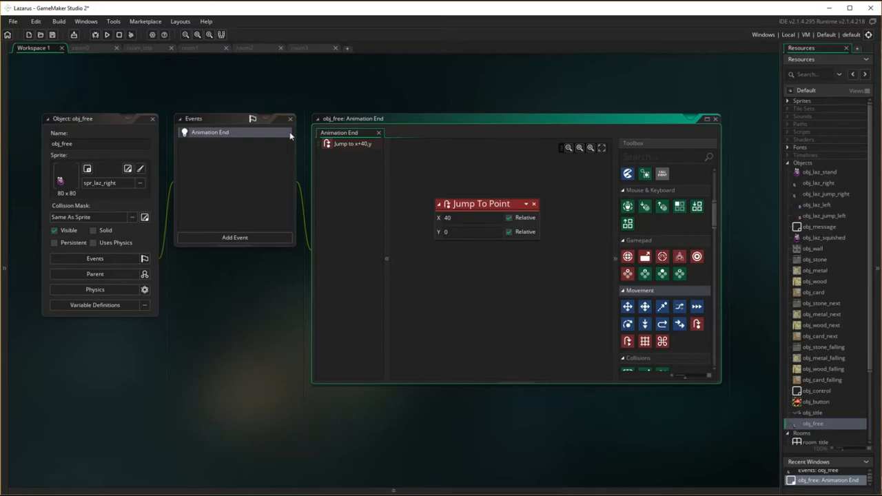
left_click(234, 237)
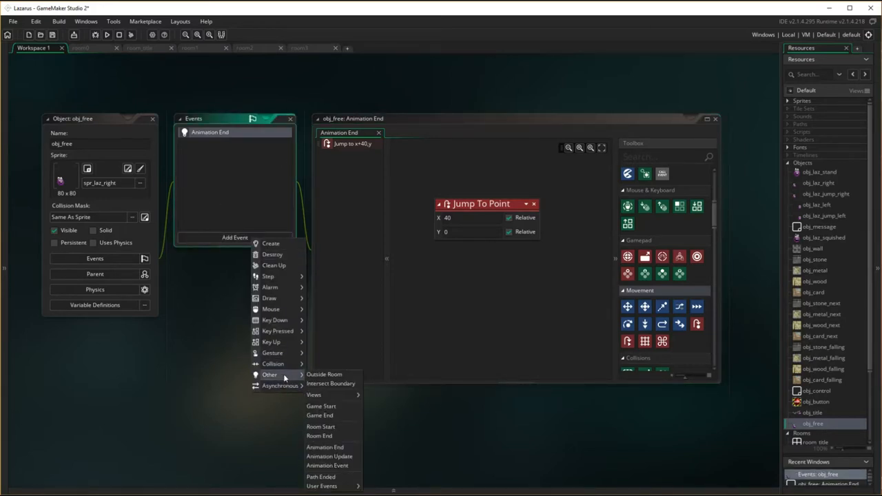
Add an Outside Room event with an Exit Game action to obj_free and close its editor.
left_click(324, 375)
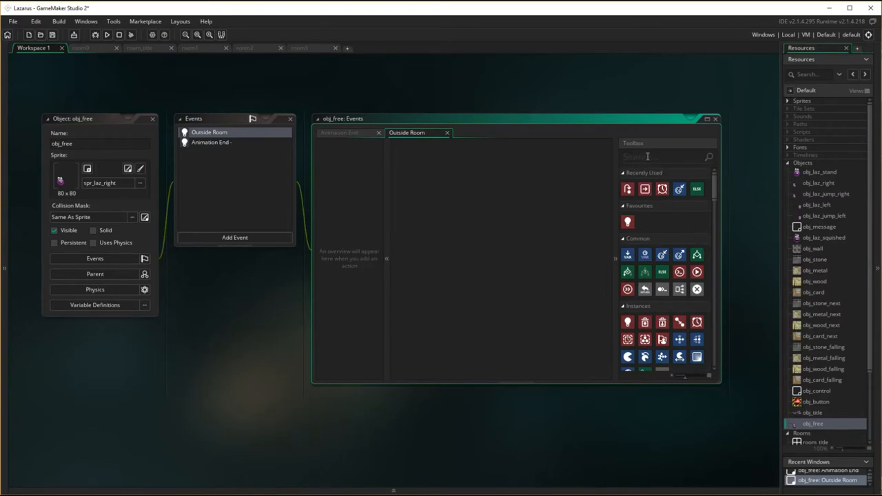
type("exit")
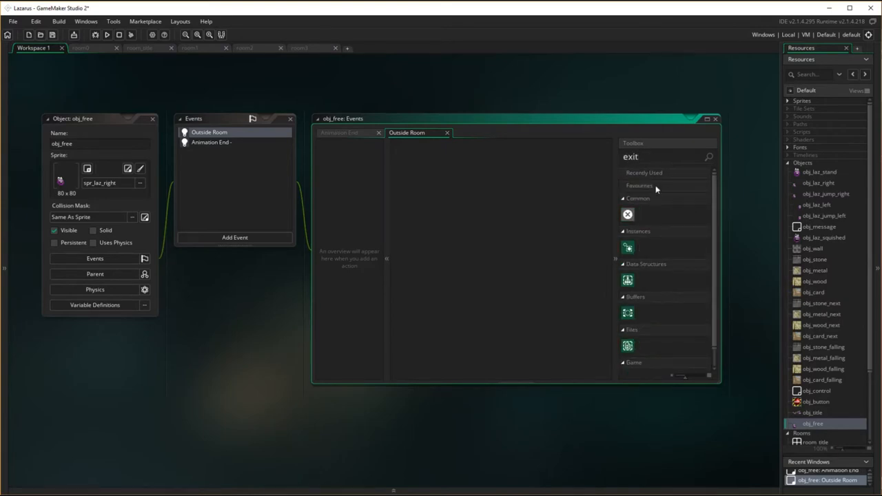
mouse_move(637, 323)
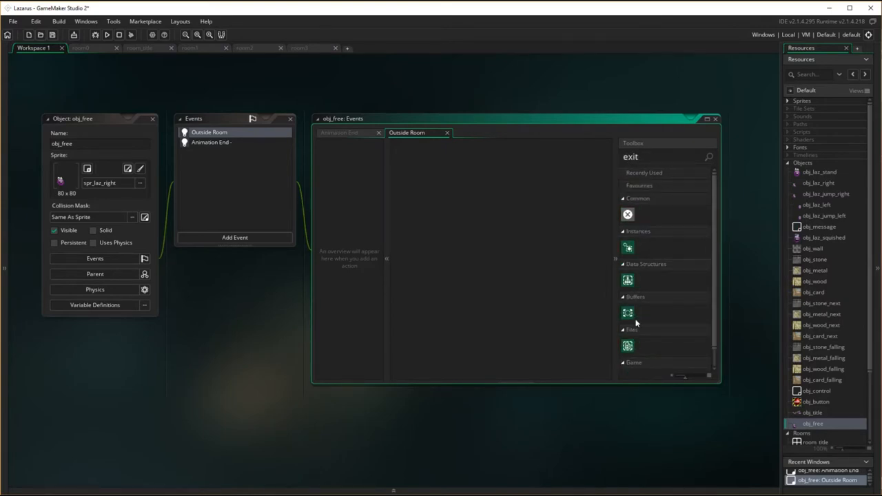
mouse_move(655, 222)
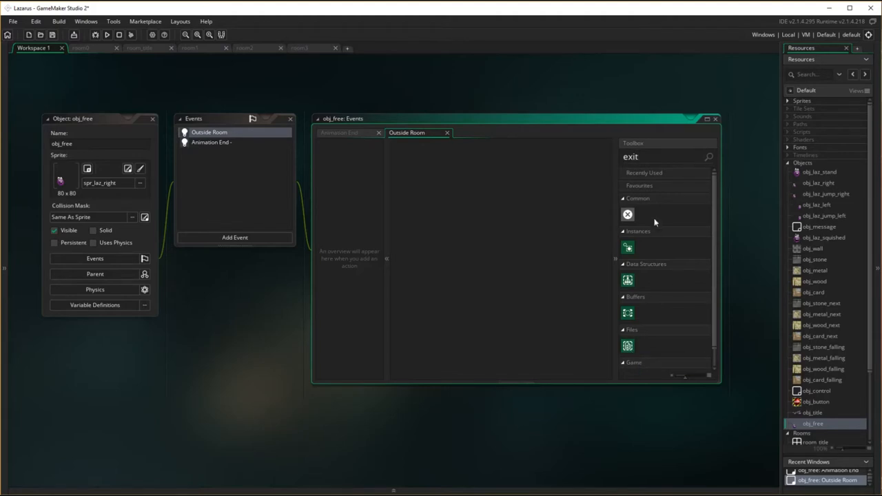
scroll("down", 3)
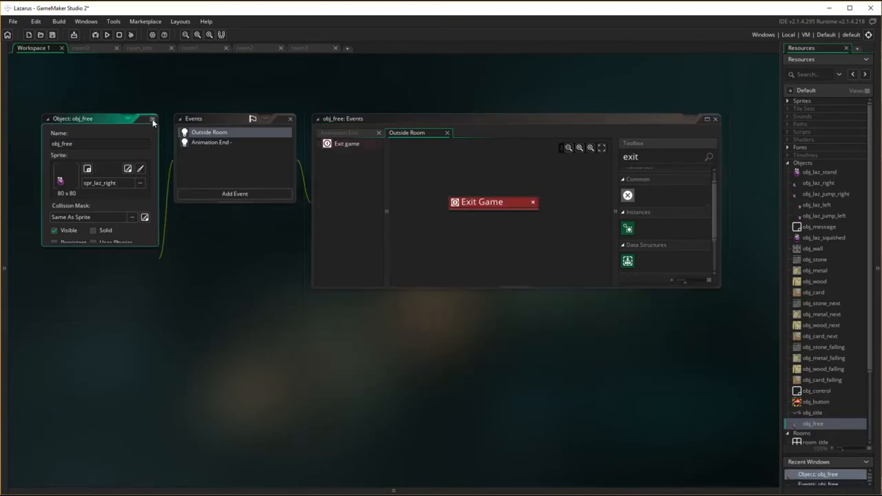
left_click(152, 119)
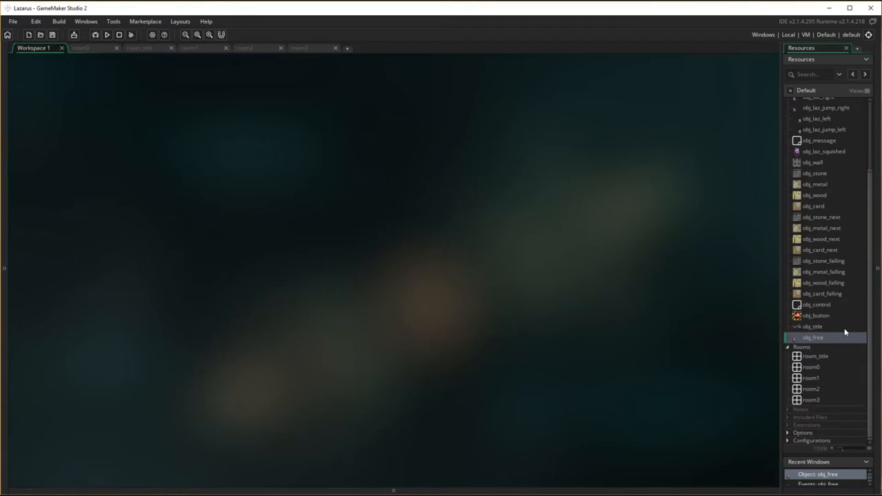
Duplicate room_title from the Resources panel, producing room_title1.
right_click(810, 400)
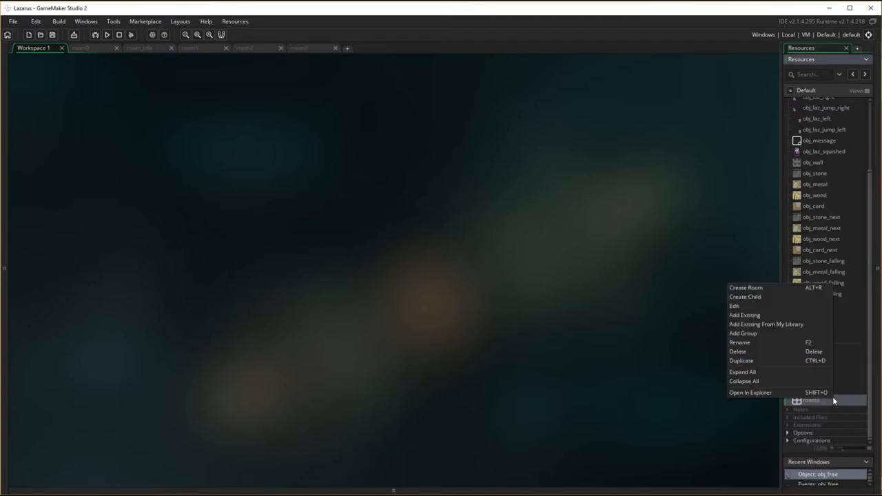
mouse_move(694, 462)
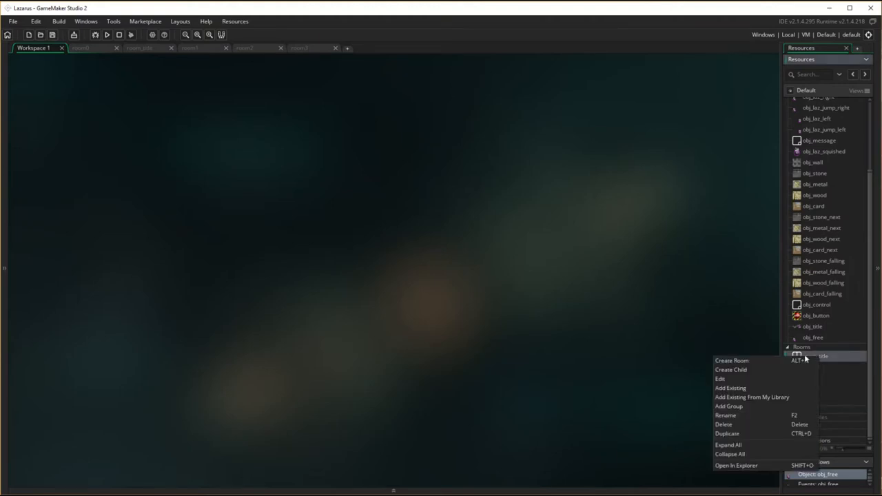
mouse_move(728, 432)
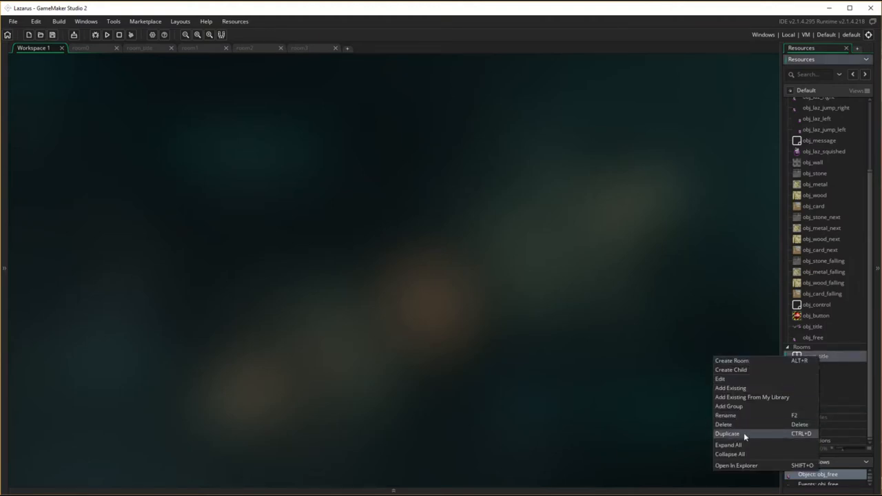
left_click(728, 433)
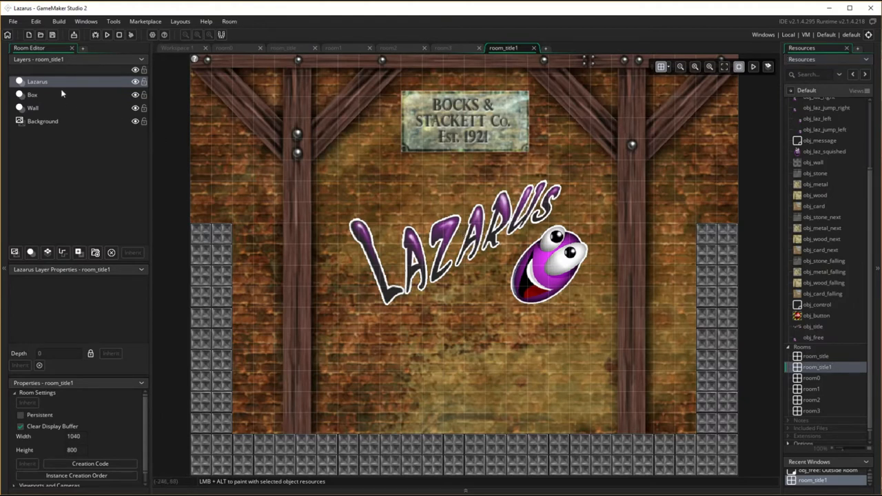
On the Wall layer, delete the left and right wall block instances, keeping the floor.
left_click(33, 94)
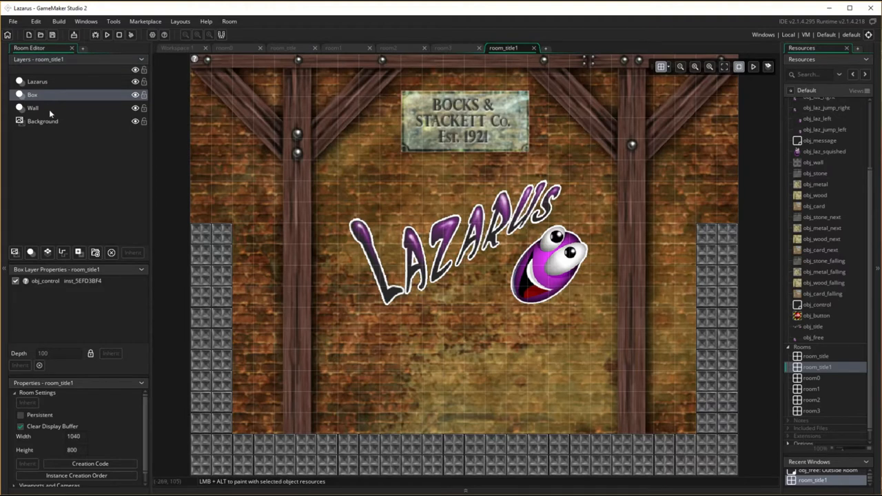
left_click(33, 108)
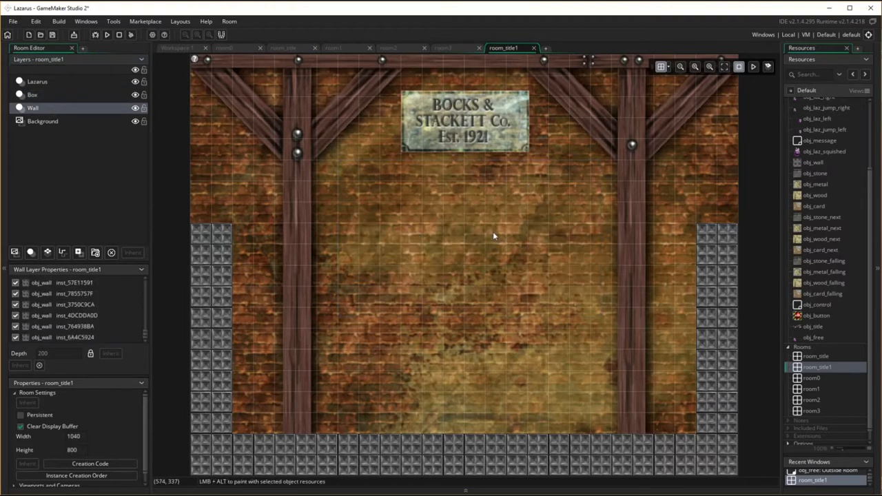
mouse_move(287, 422)
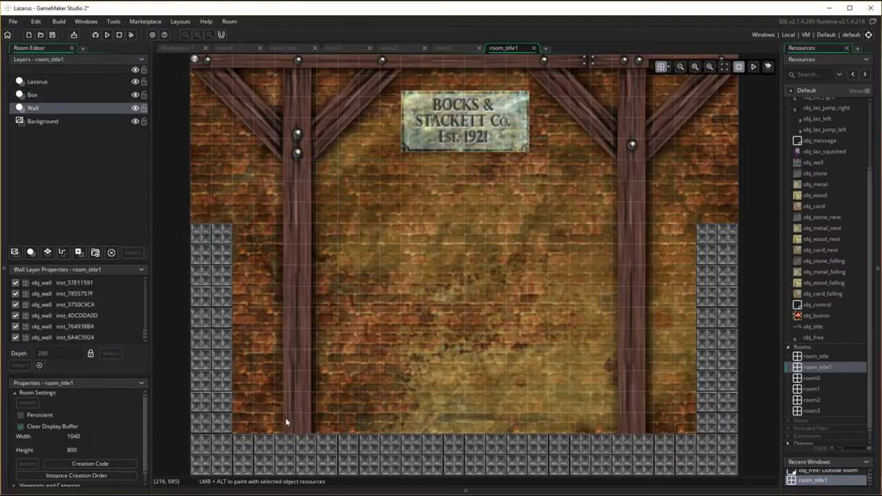
left_click(201, 233)
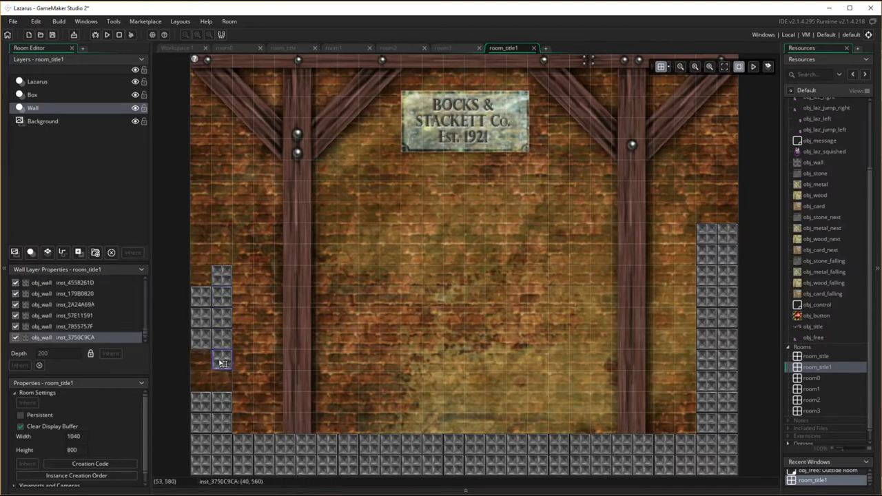
left_click(222, 318)
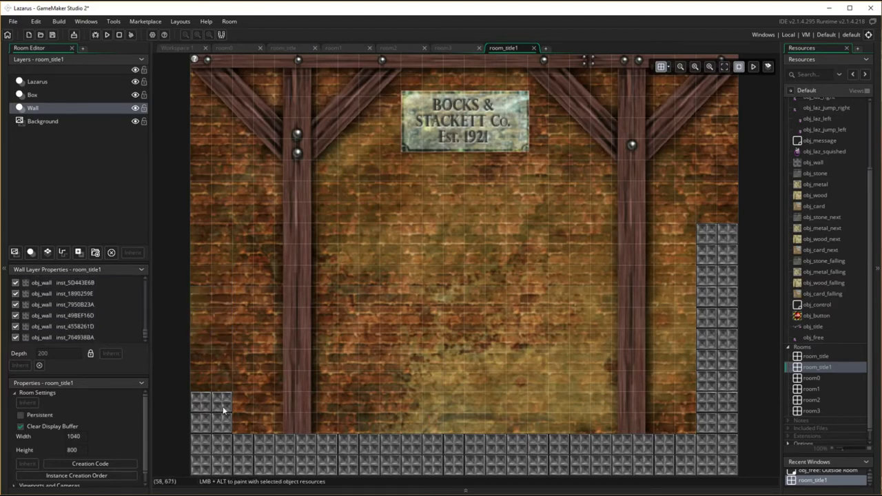
left_click(213, 411)
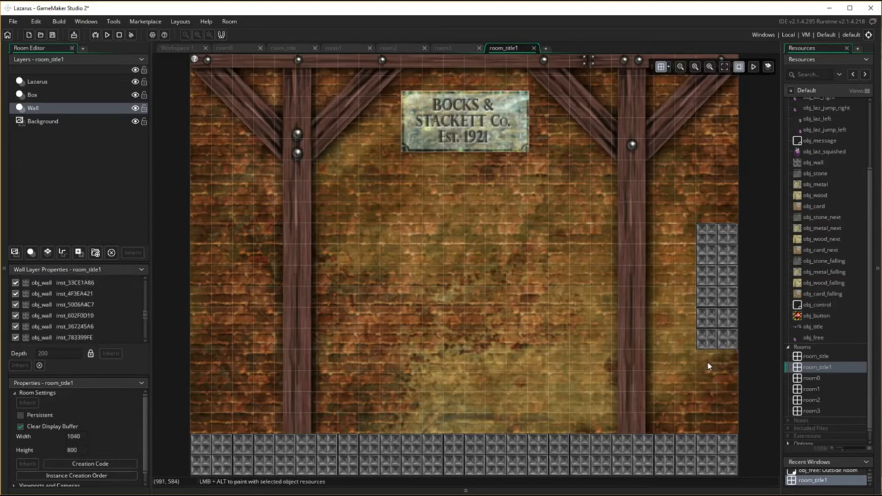
left_click(728, 319)
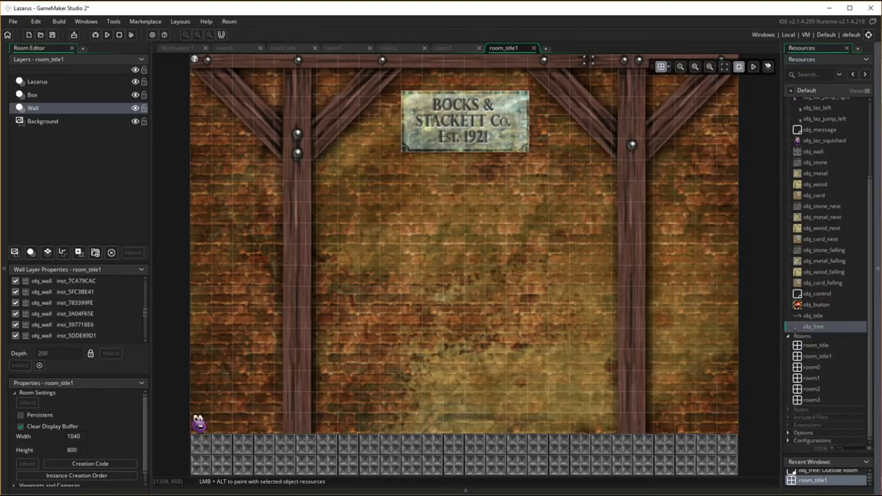
mouse_move(843, 356)
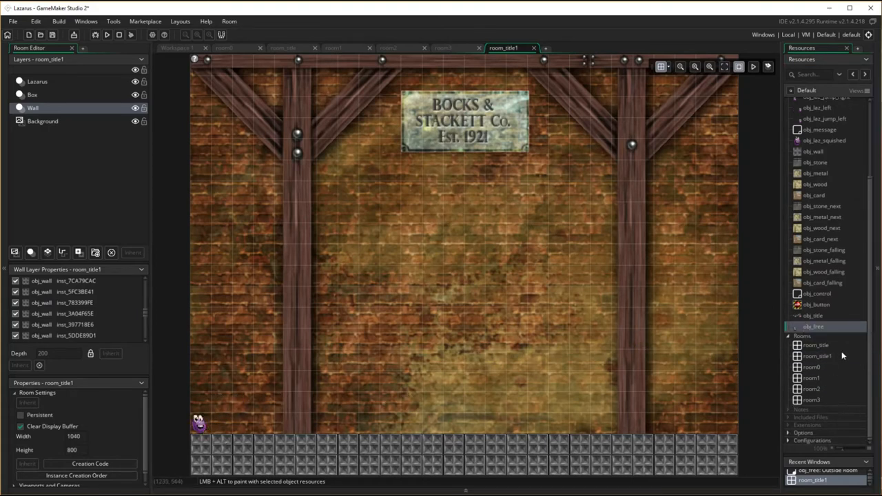
mouse_move(830, 362)
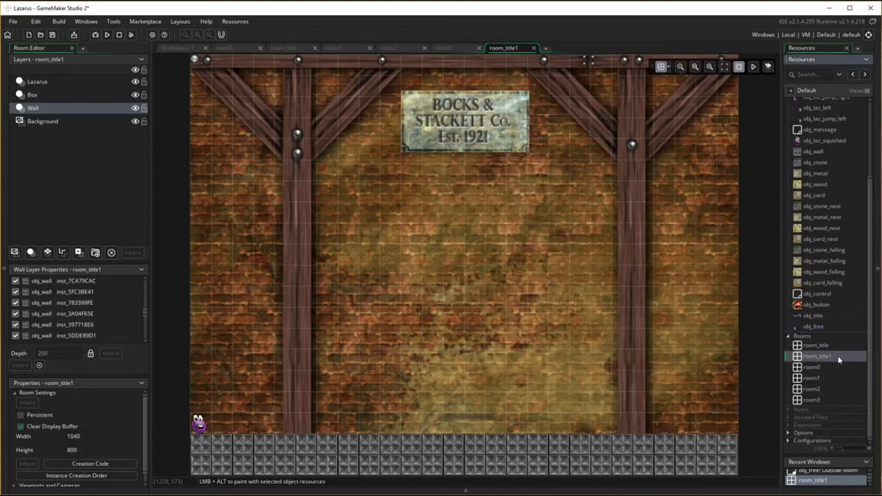
mouse_move(852, 381)
type("free")
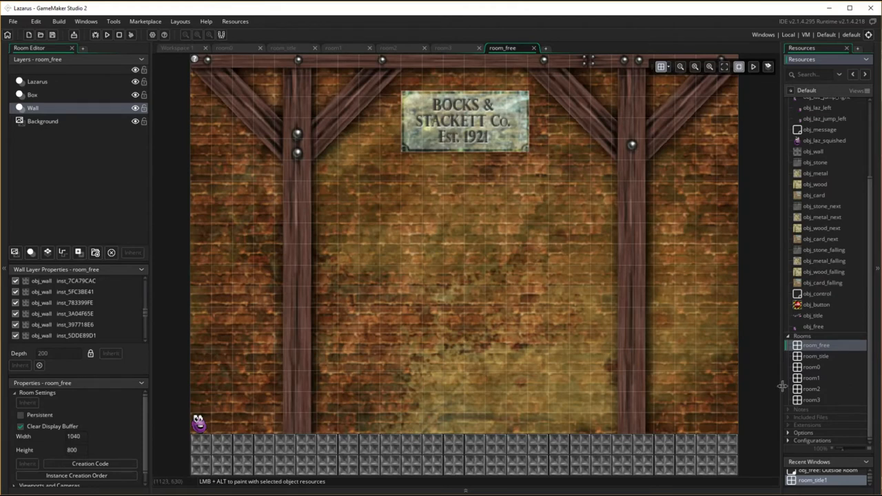
mouse_move(835, 347)
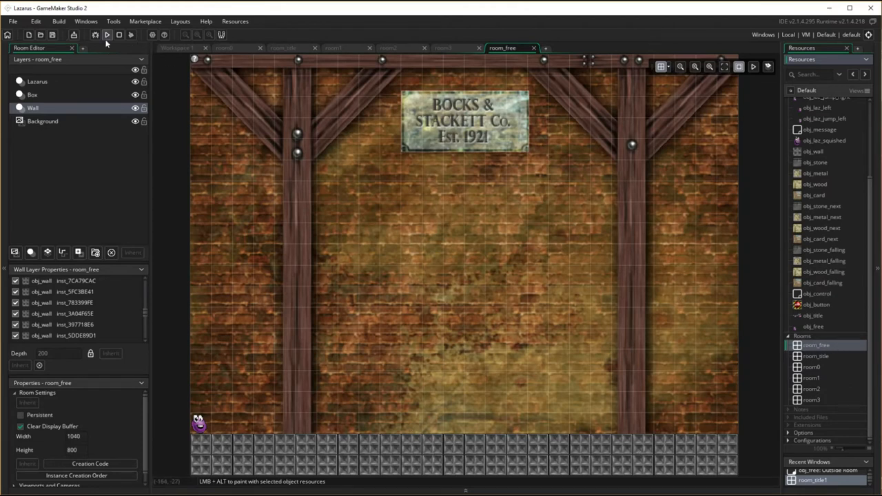
Run a test build, close the game window, and return to room_free's Box layer.
left_click(107, 34)
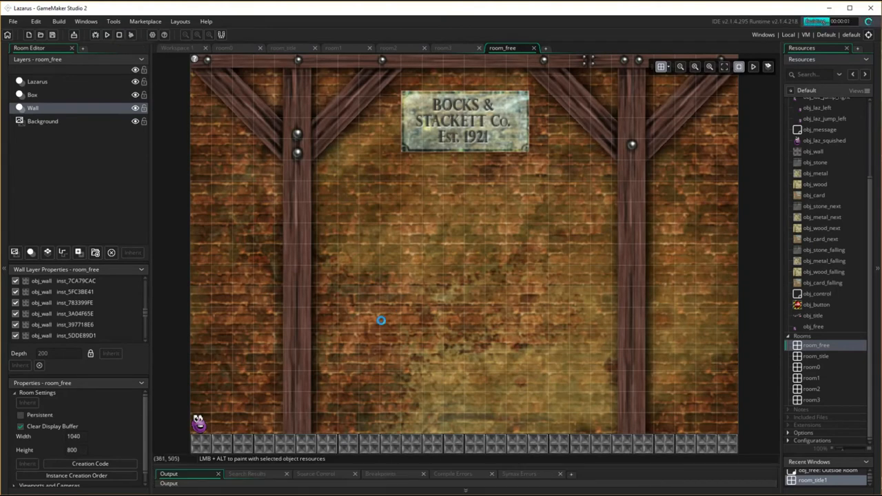
left_click(107, 34)
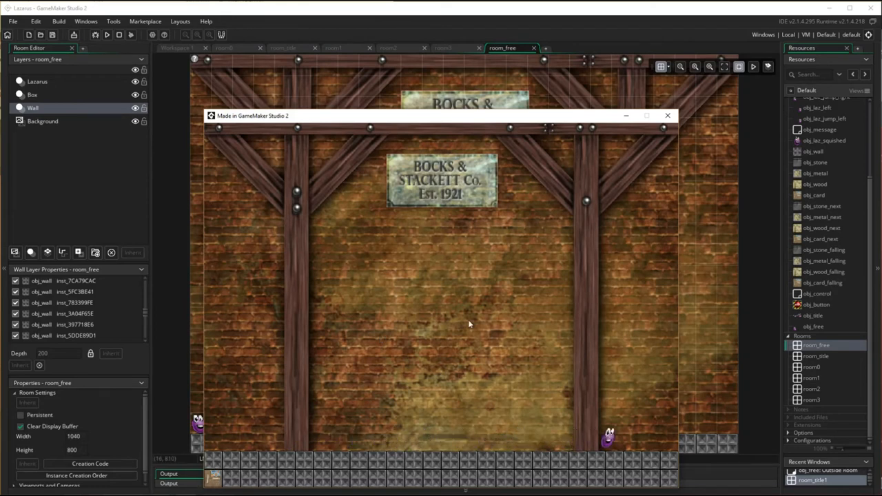
left_click(667, 116)
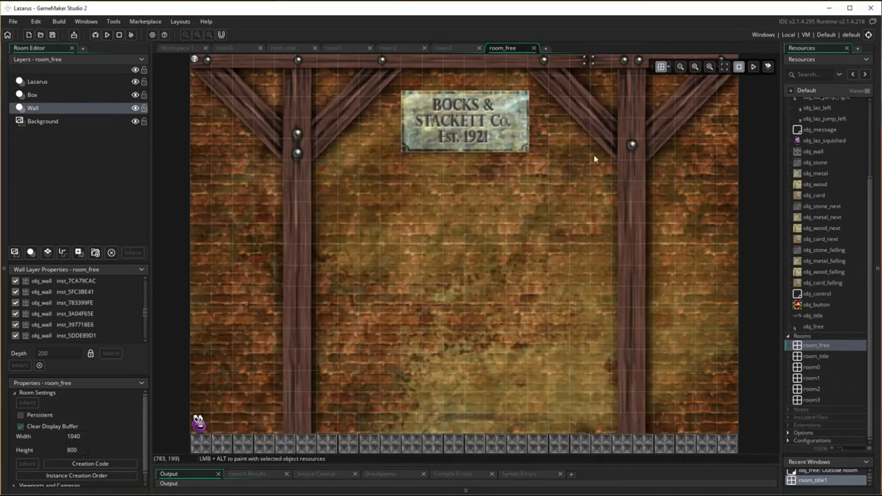
mouse_move(208, 110)
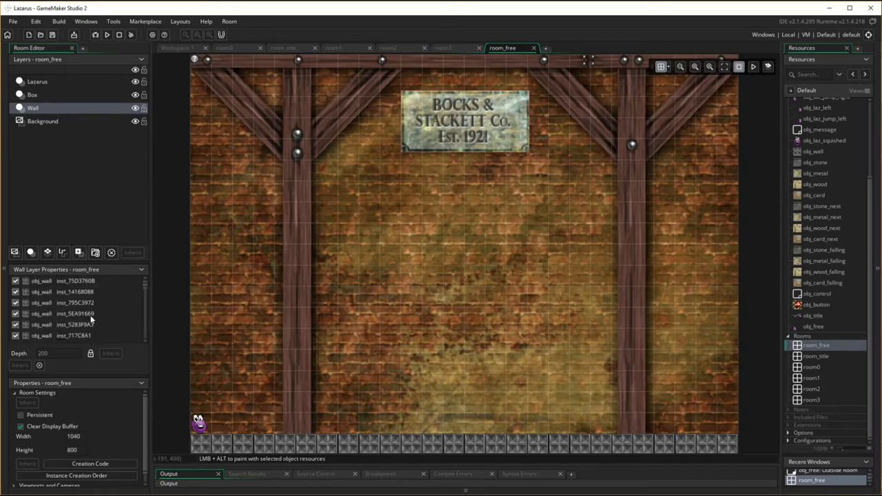
left_click(33, 94)
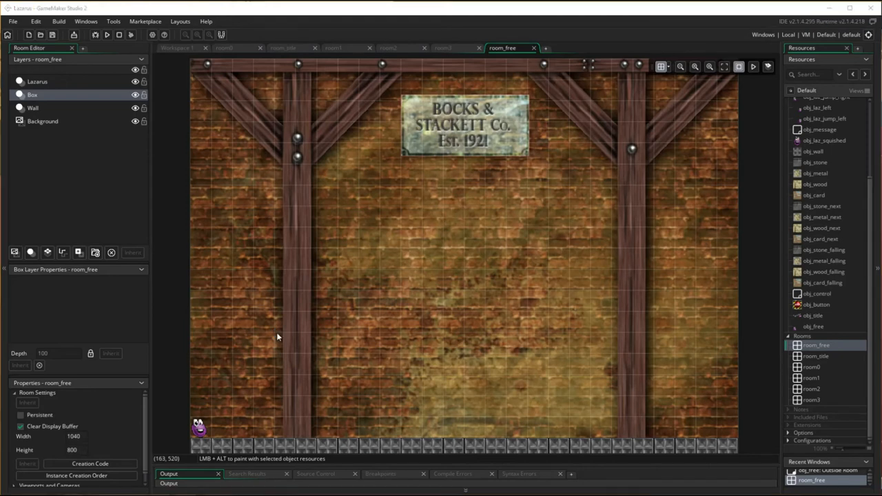
Run the game once more and close the game window.
left_click(106, 35)
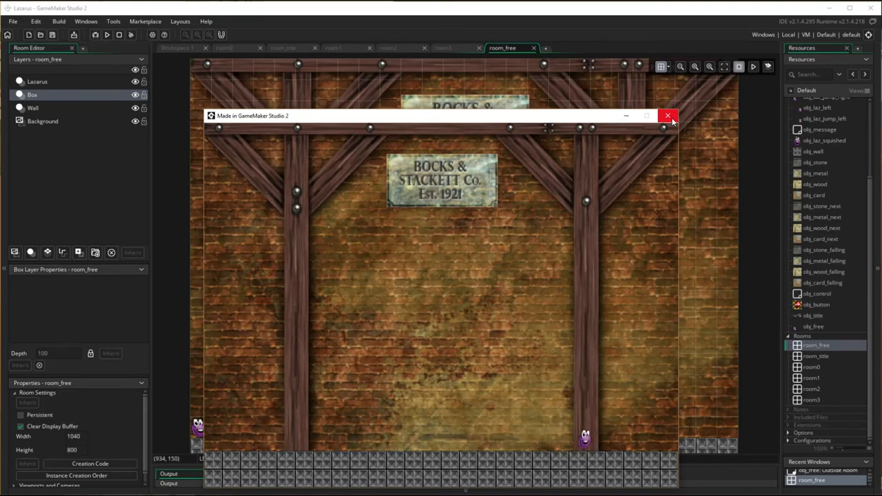
left_click(668, 116)
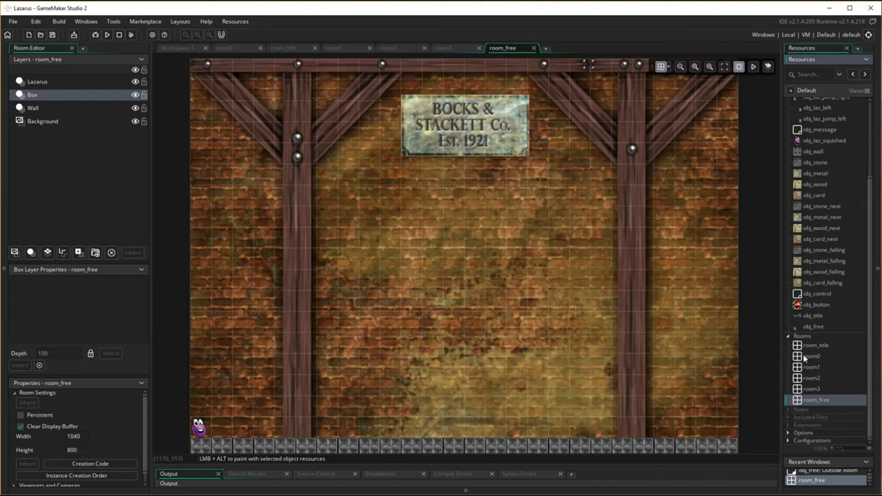
mouse_move(811, 399)
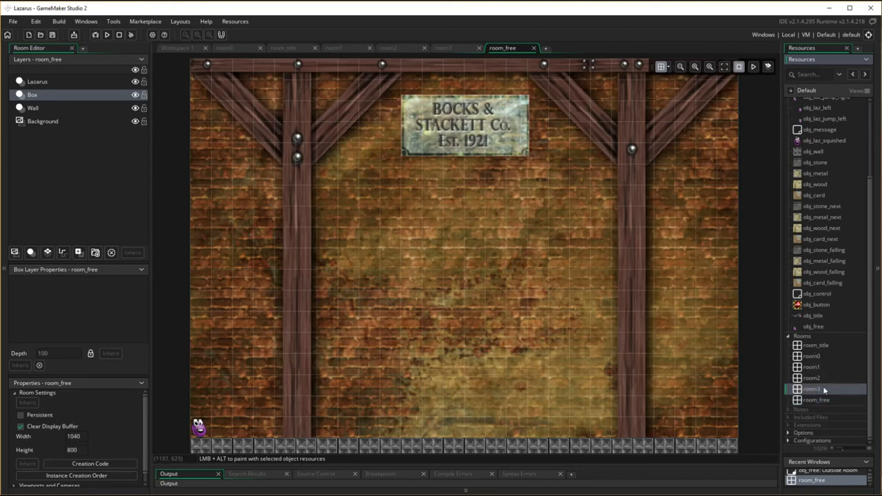
mouse_move(772, 240)
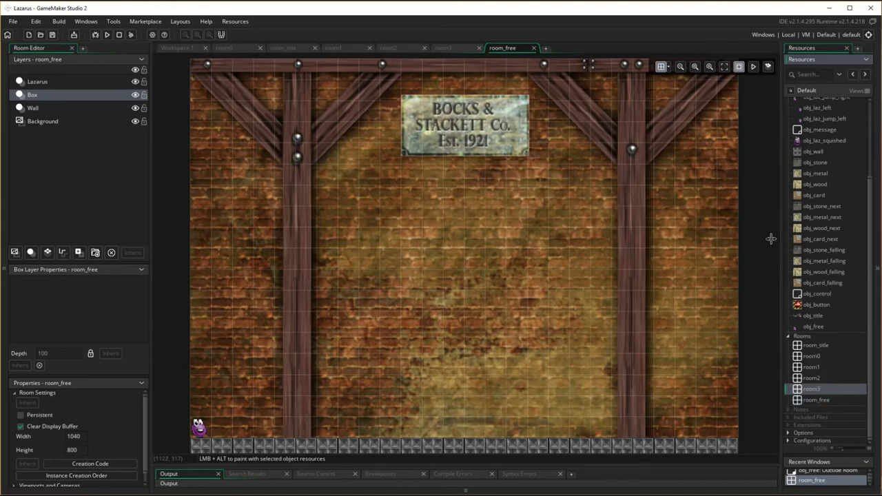
mouse_move(527, 320)
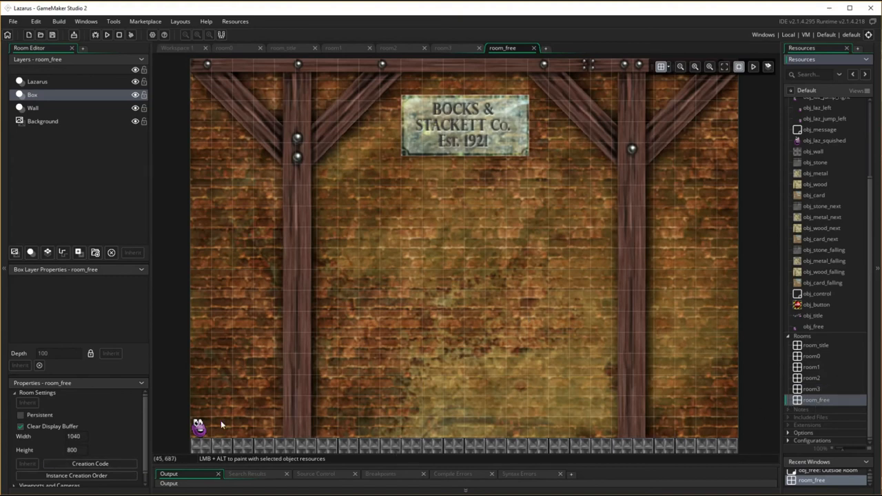
mouse_move(521, 91)
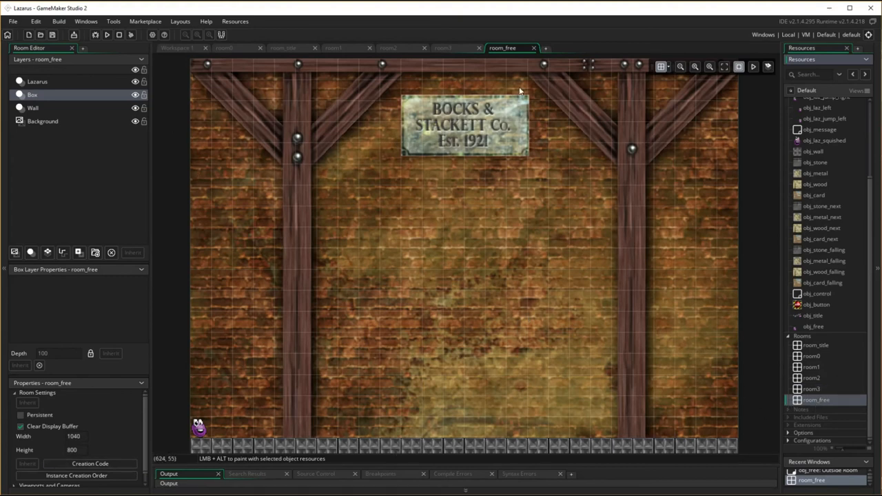
mouse_move(311, 337)
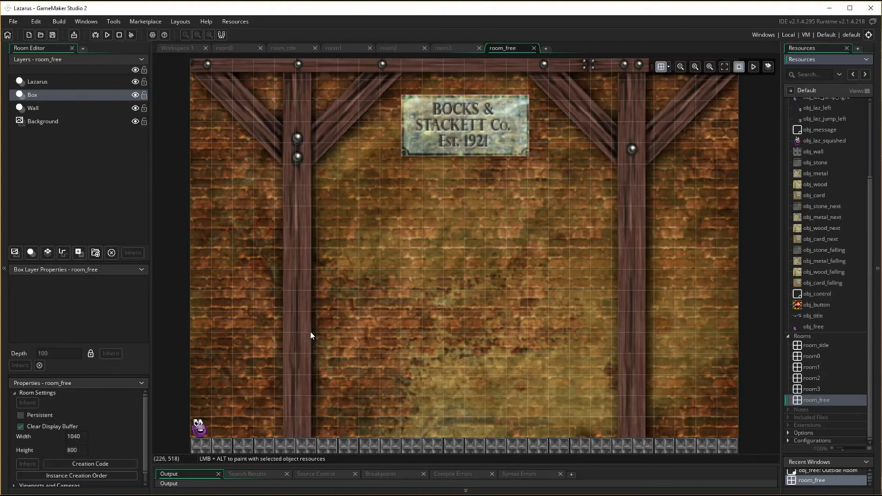